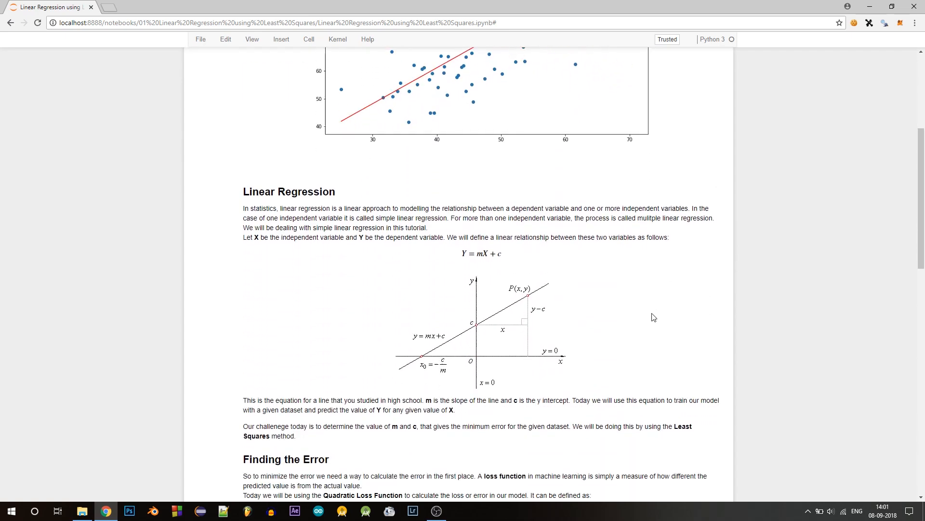
# View data.csv in Excel to check its two columns of decimal input and output values.
pyautogui.scroll(-3)
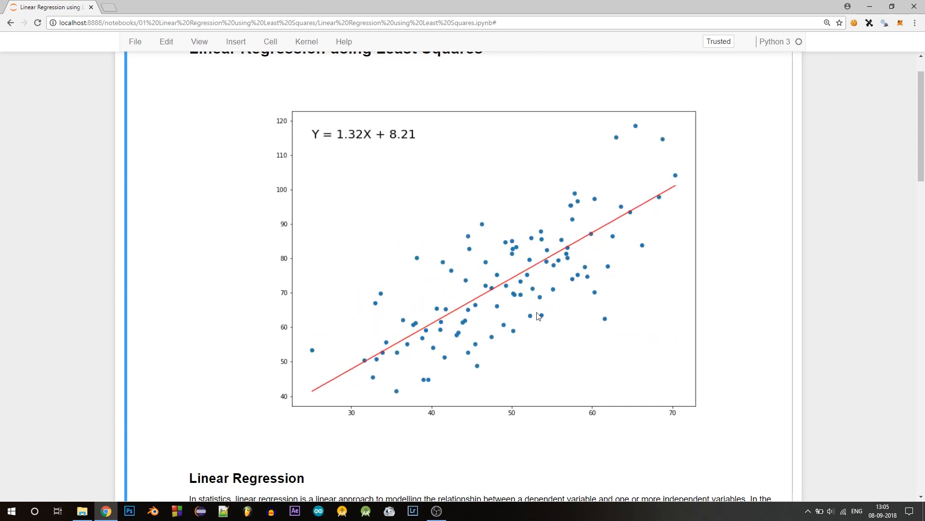
pyautogui.scroll(-3)
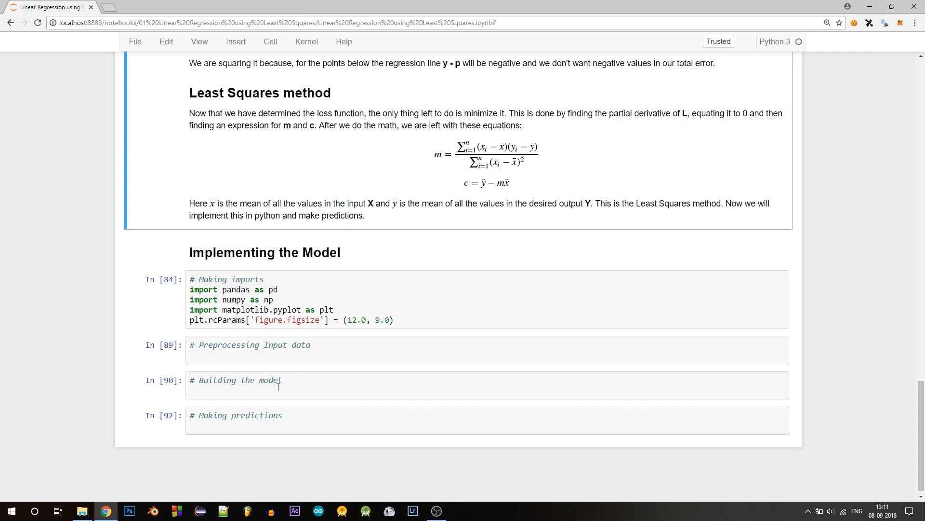
pyautogui.moveTo(302, 412)
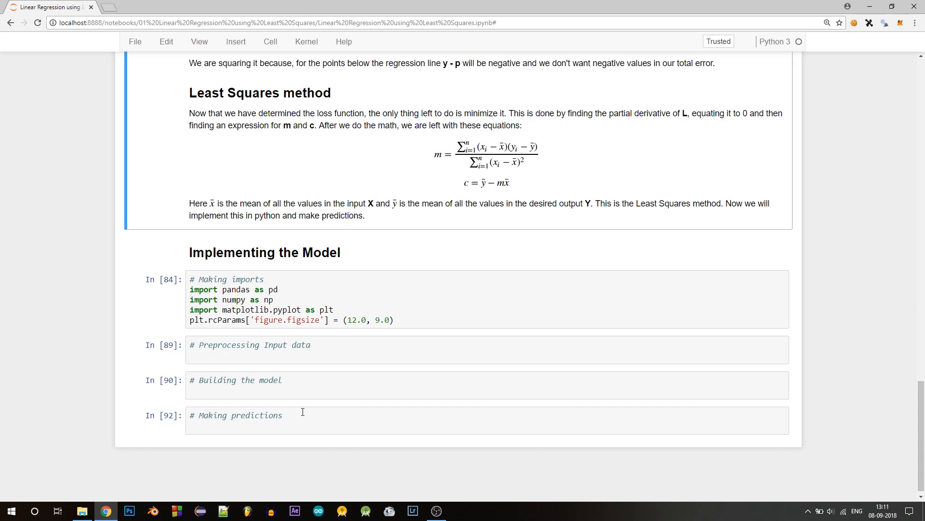
pyautogui.moveTo(295, 415)
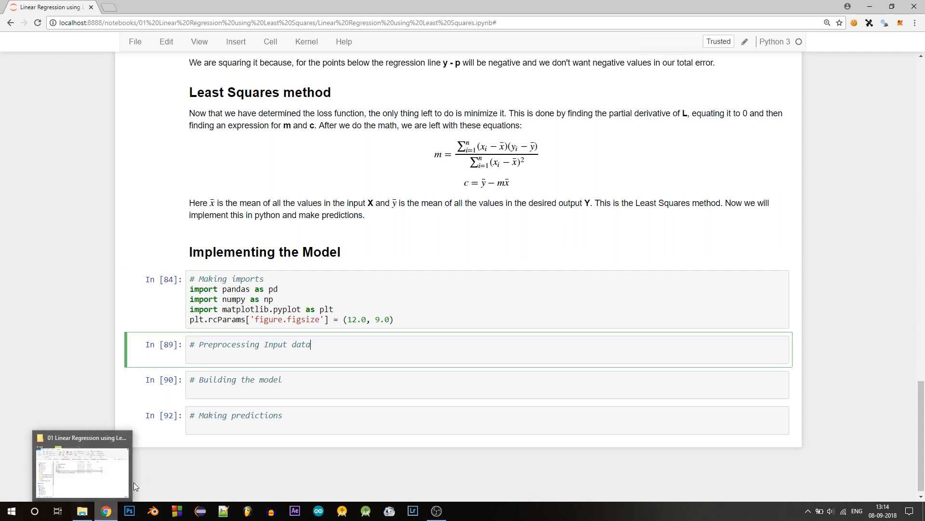
pyautogui.click(460, 511)
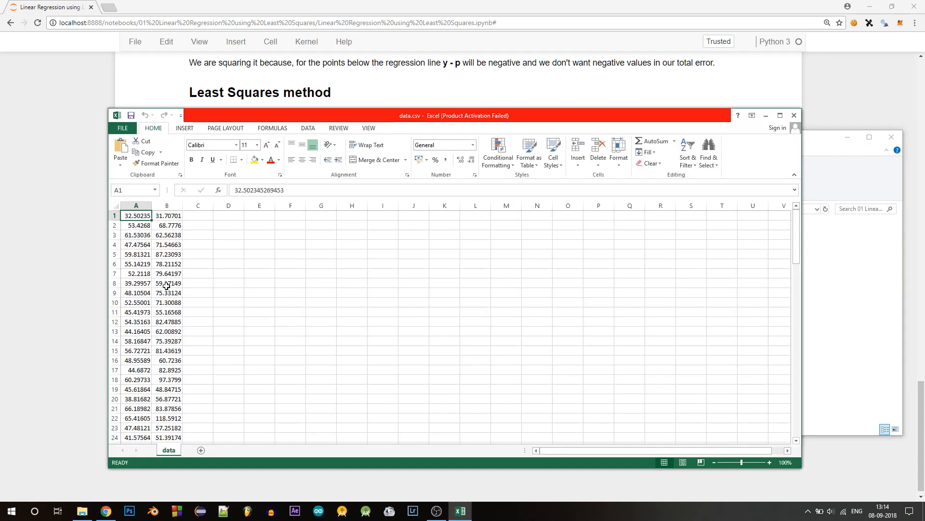
pyautogui.moveTo(179, 348)
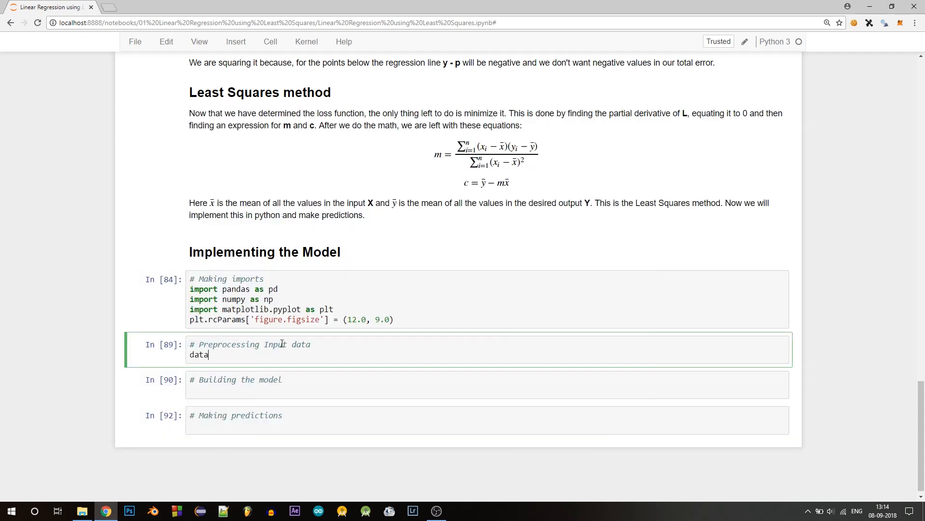
# Load data.csv with pd.read_csv and select X as column 0 and Y as column 1 via iloc.
pyautogui.write('= pd.read')
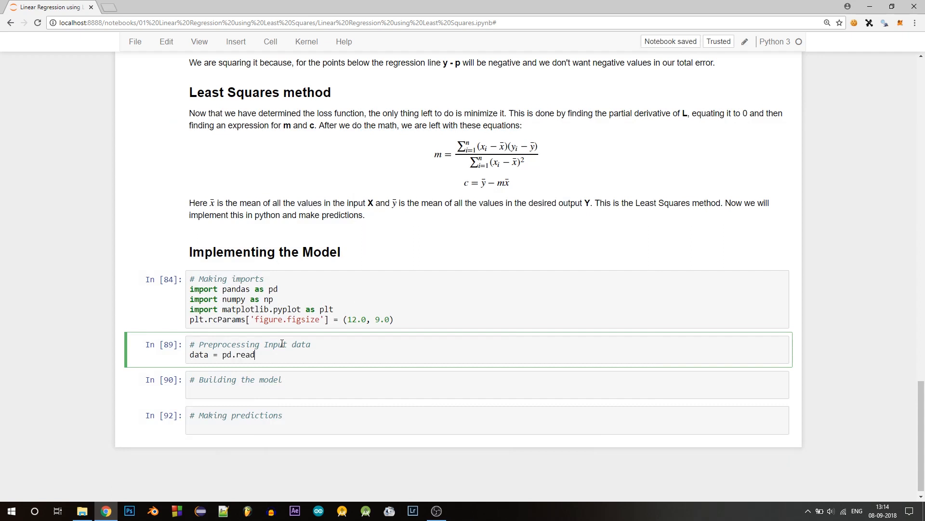
pyautogui.write("_csv('data.csv')")
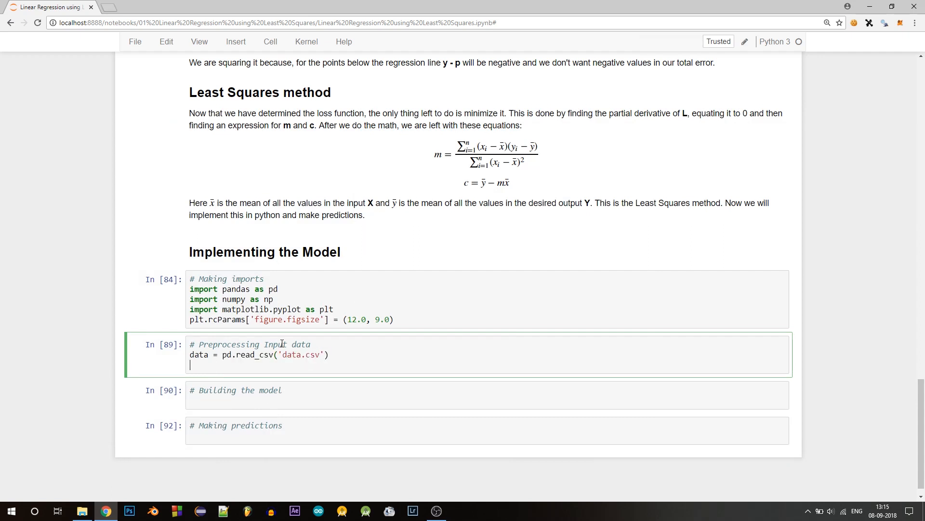
pyautogui.write('X =')
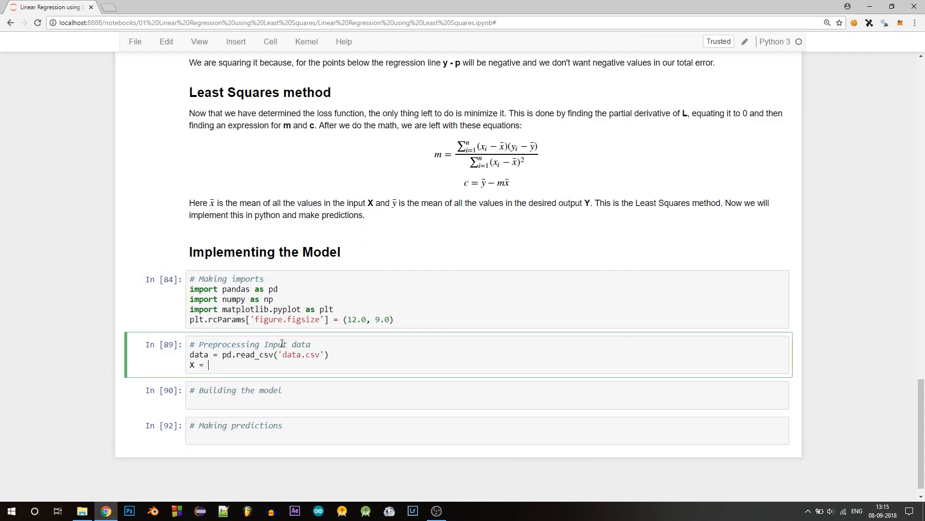
pyautogui.write('data.iloc[:, 0]')
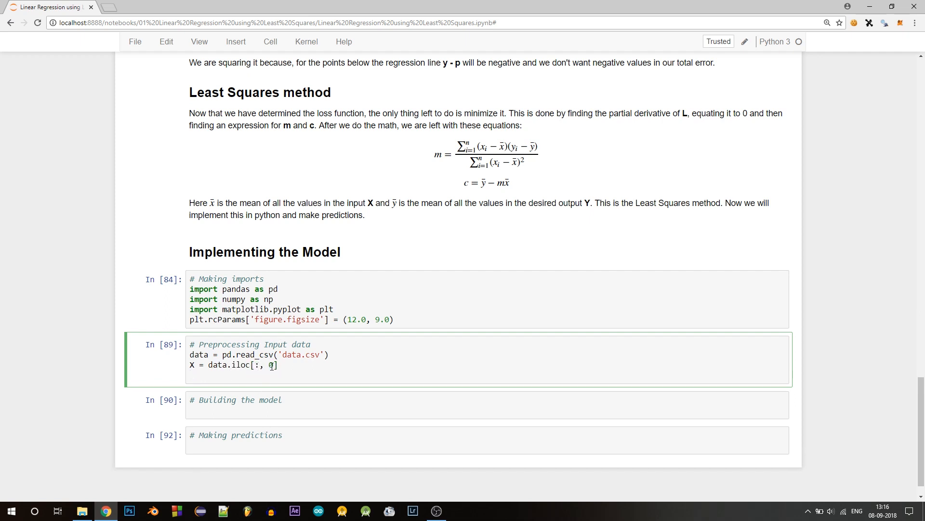
pyautogui.write('0')
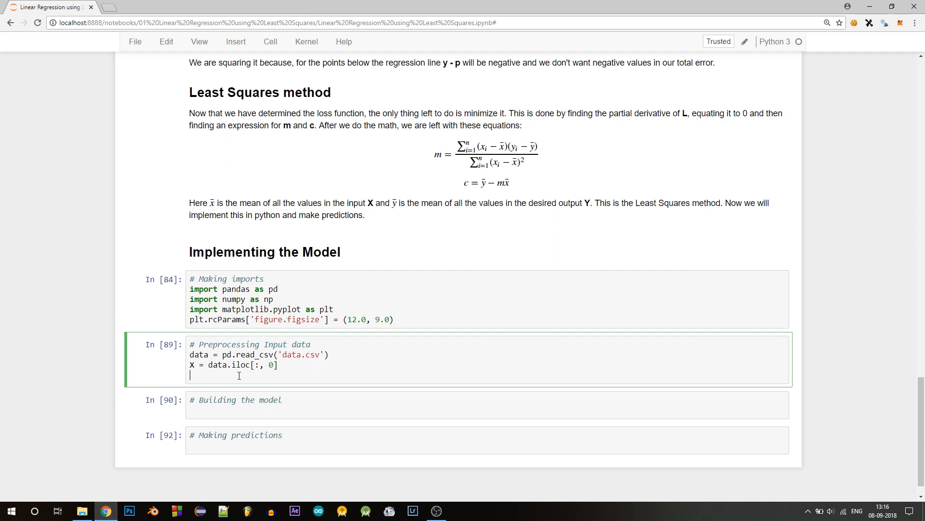
pyautogui.write('Y')
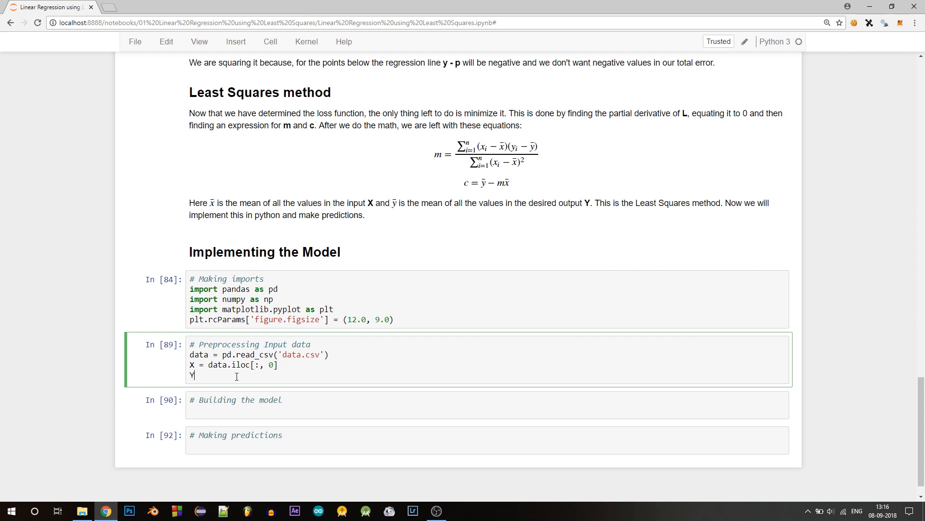
pyautogui.write('= data')
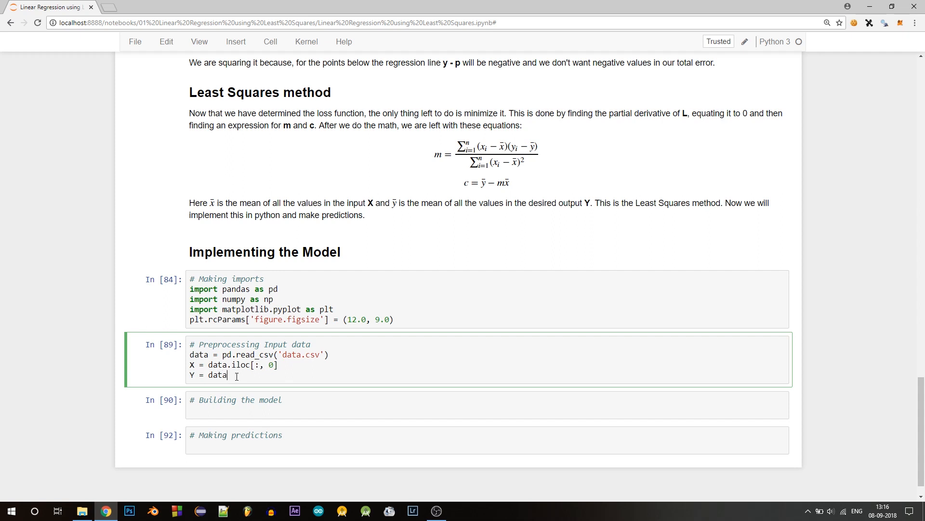
pyautogui.write('.iloc[]')
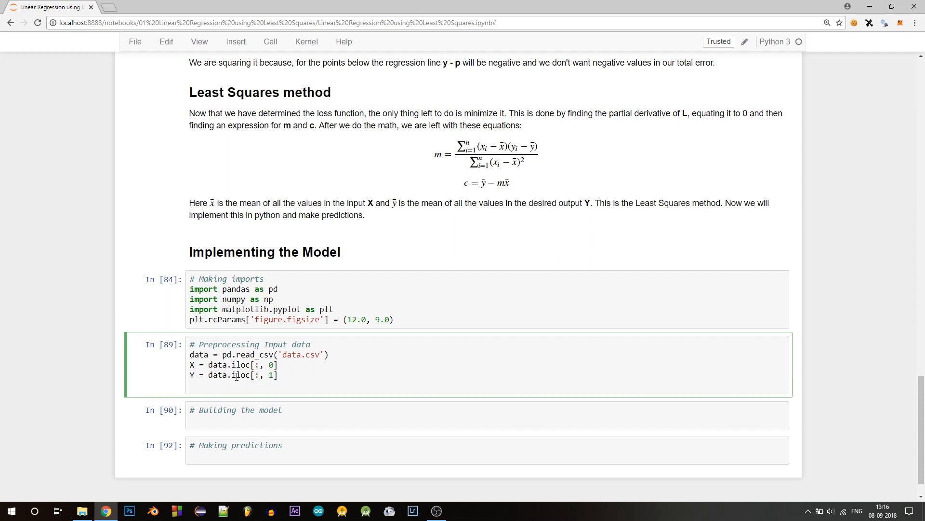
# Add plt.scatter(X, Y) with plt.show() and run the cell to display the data scatter plot.
pyautogui.write('plt.scatter(X, )')
pyautogui.write('plt.show()')
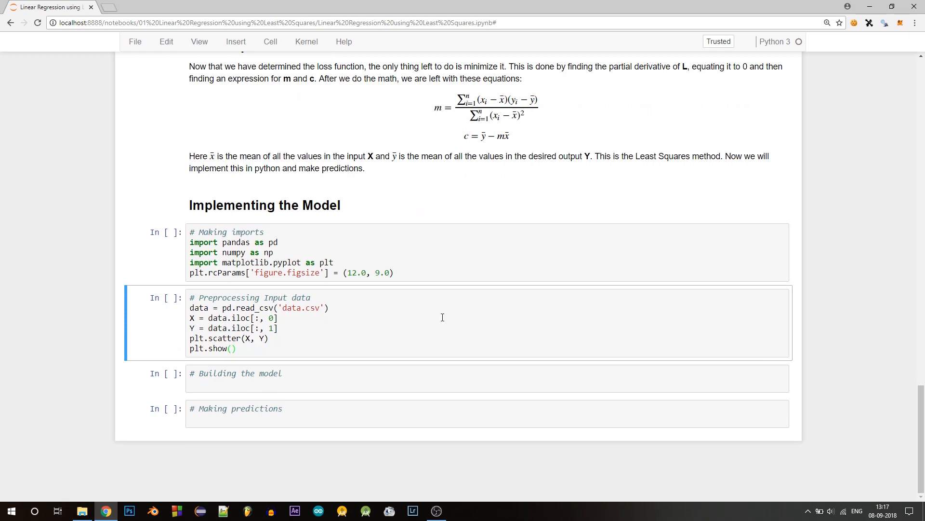
pyautogui.click(424, 303)
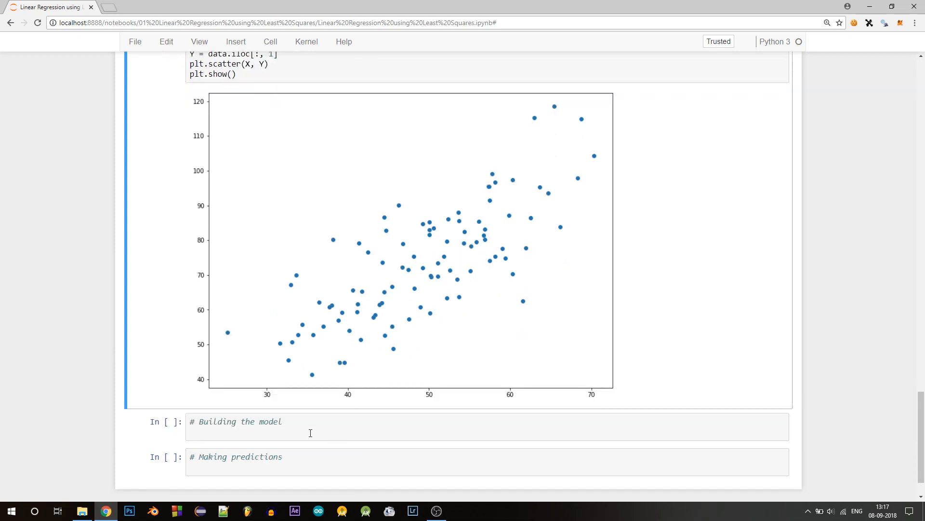
pyautogui.click(310, 425)
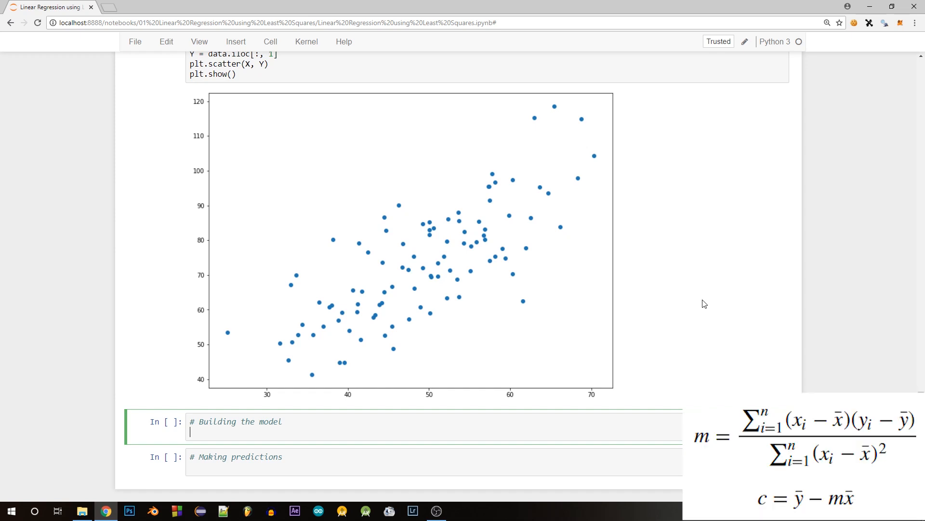
# Write X_mean and Y_mean via np.mean, num = 0, den = 0, and a for loop over range(len(X)).
pyautogui.write('X')
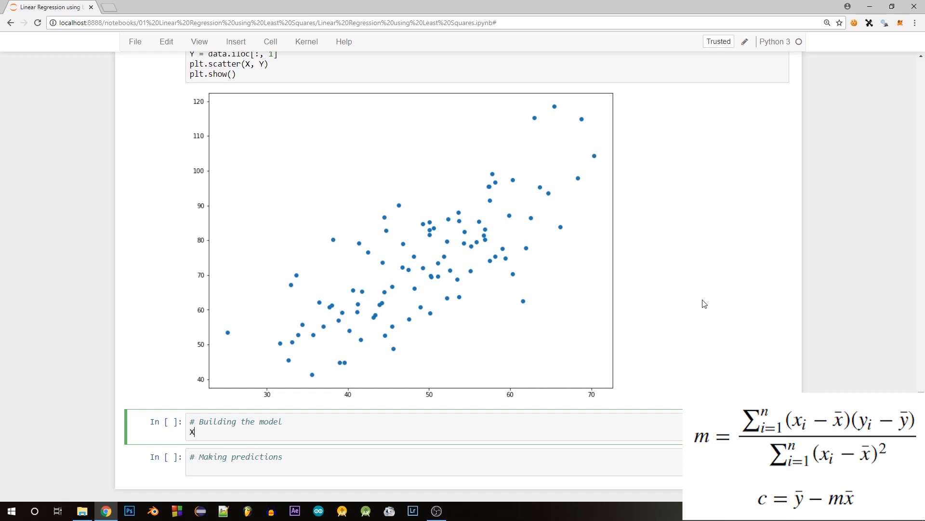
pyautogui.write('_mean = np.mean(X')
pyautogui.write('Y_mean = mp.mean(Y')
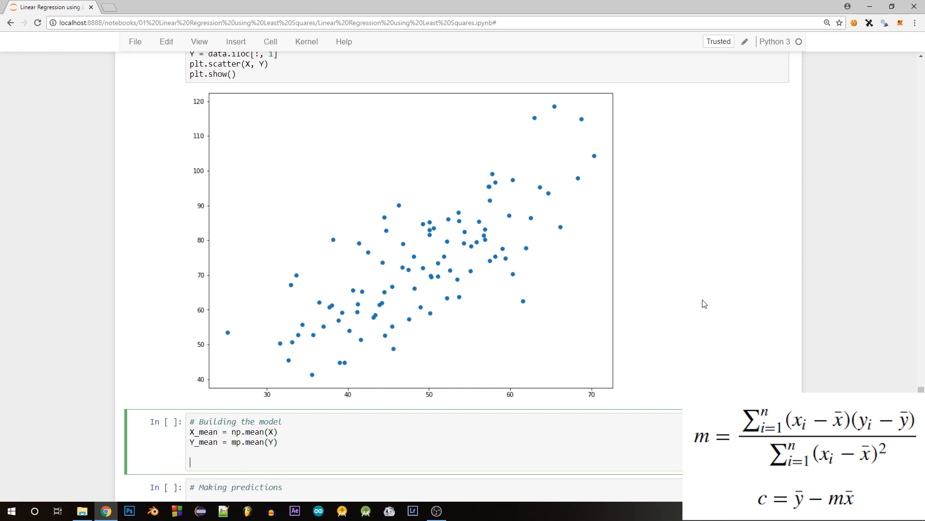
pyautogui.write('num =')
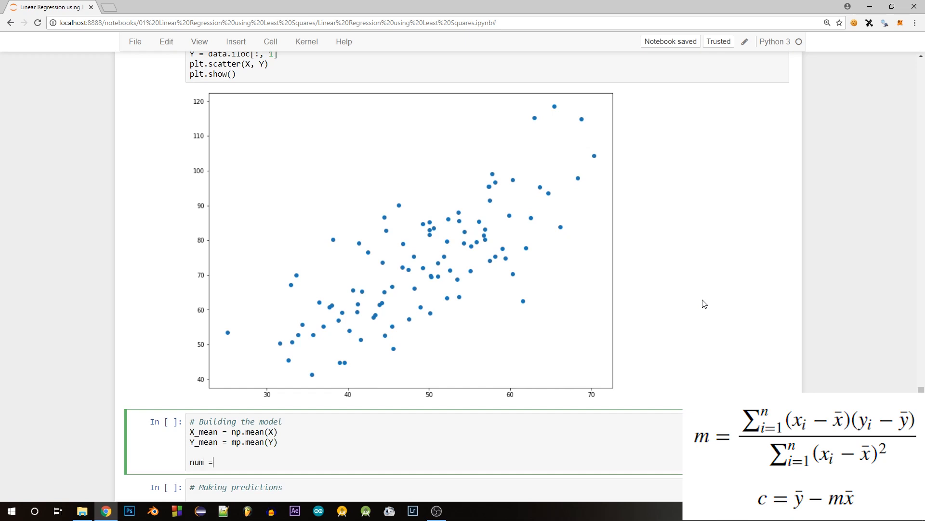
pyautogui.write('0')
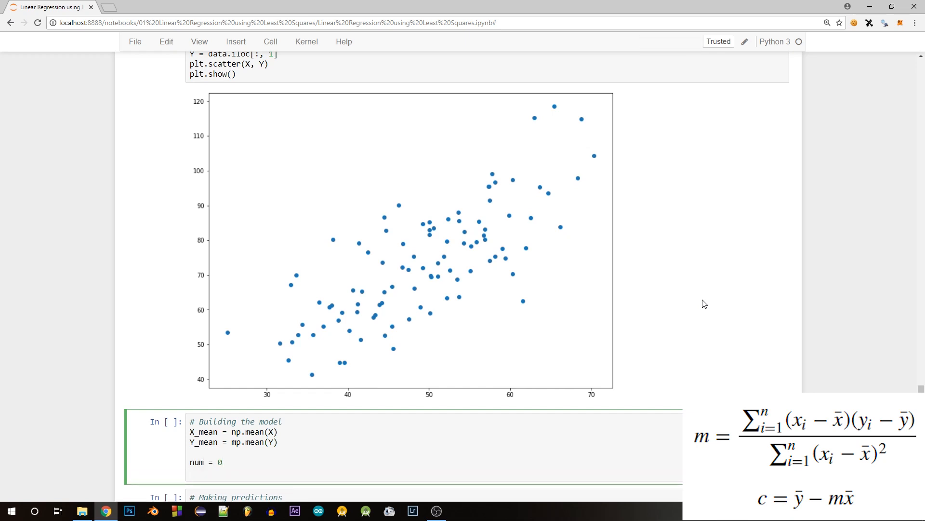
pyautogui.write('den = 0')
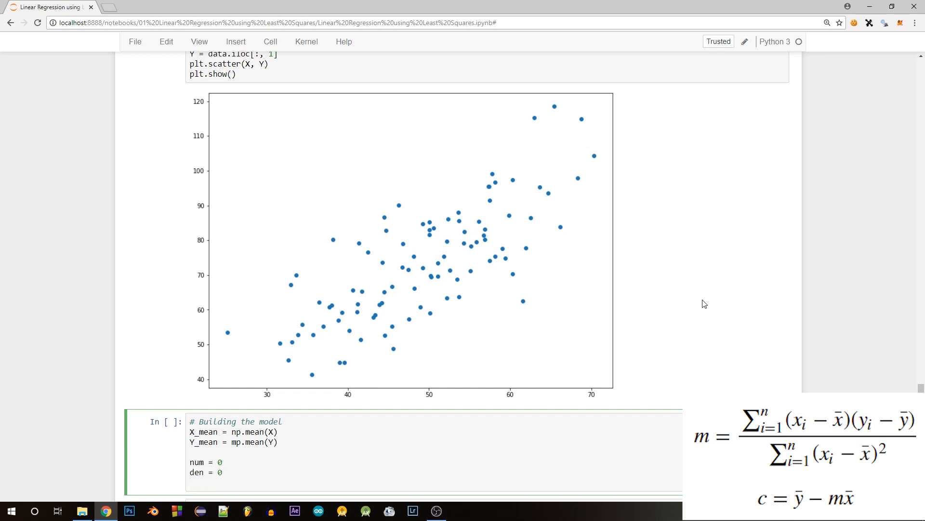
pyautogui.write('for i in range()')
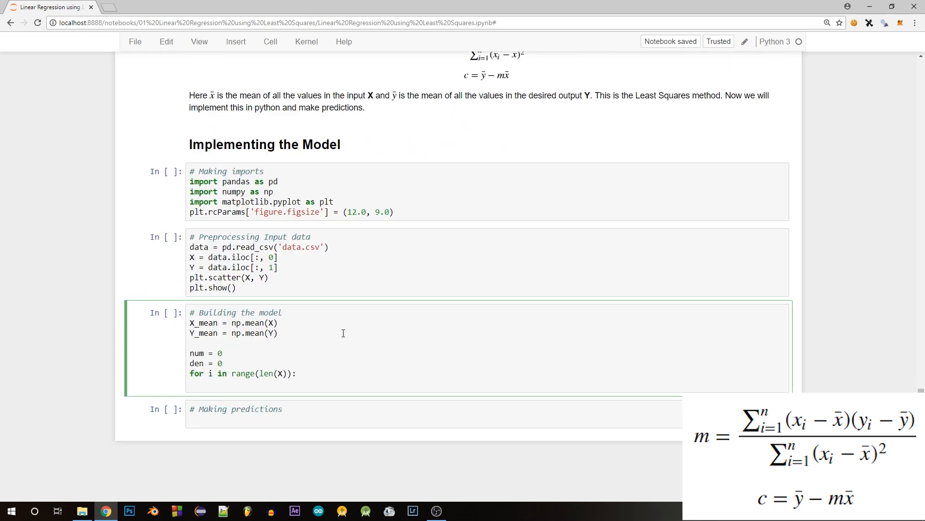
# Inside the loop accumulate num += (X[i]-X_mean)*(Y[i]-Y_mean) and den += (X[i]-X_mean)**2.
pyautogui.write('n')
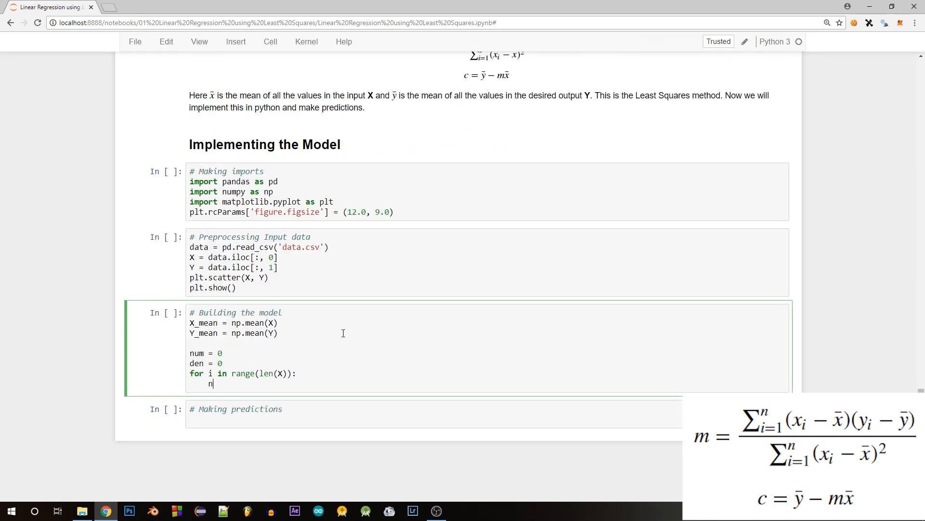
pyautogui.write('um +=')
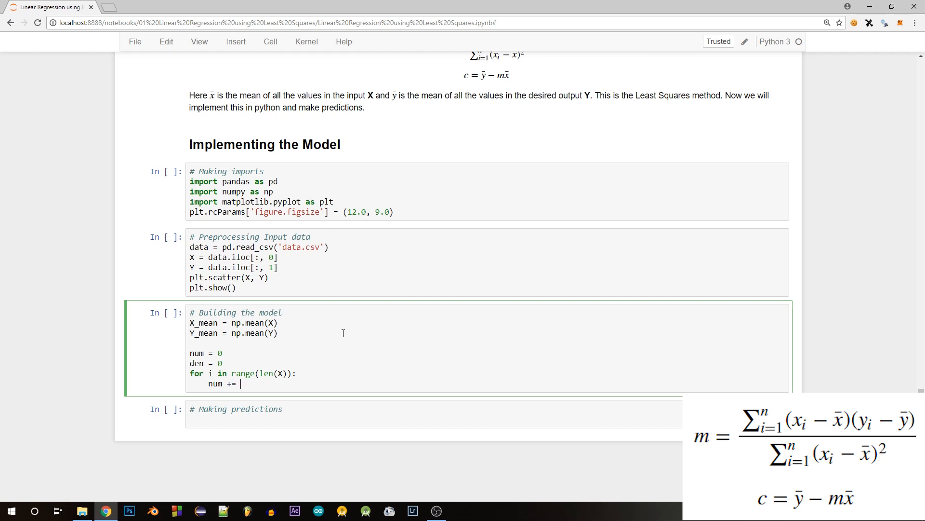
pyautogui.write('(')
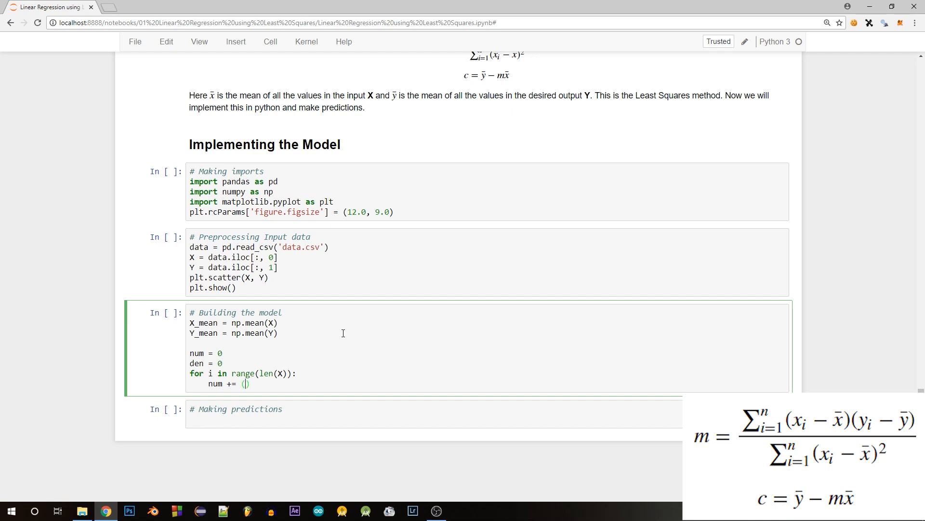
pyautogui.write('X[i] -')
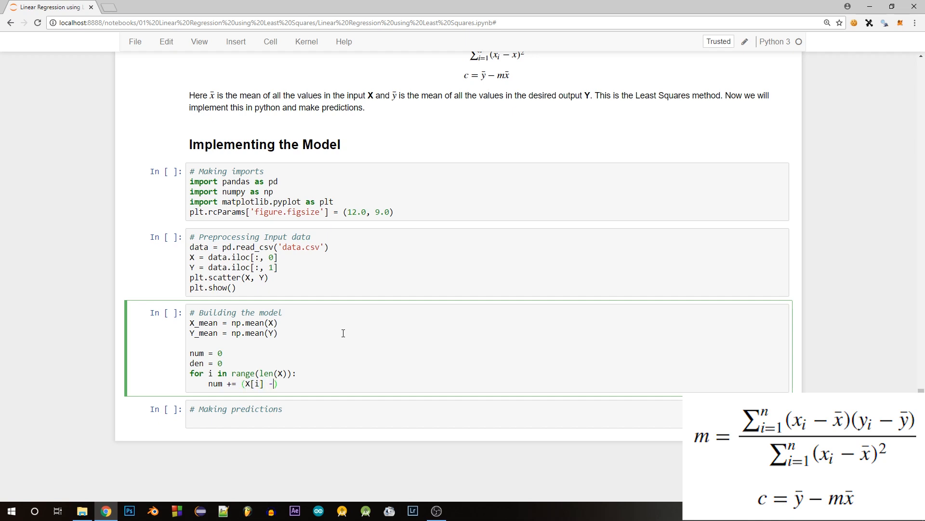
pyautogui.write('X_mean')
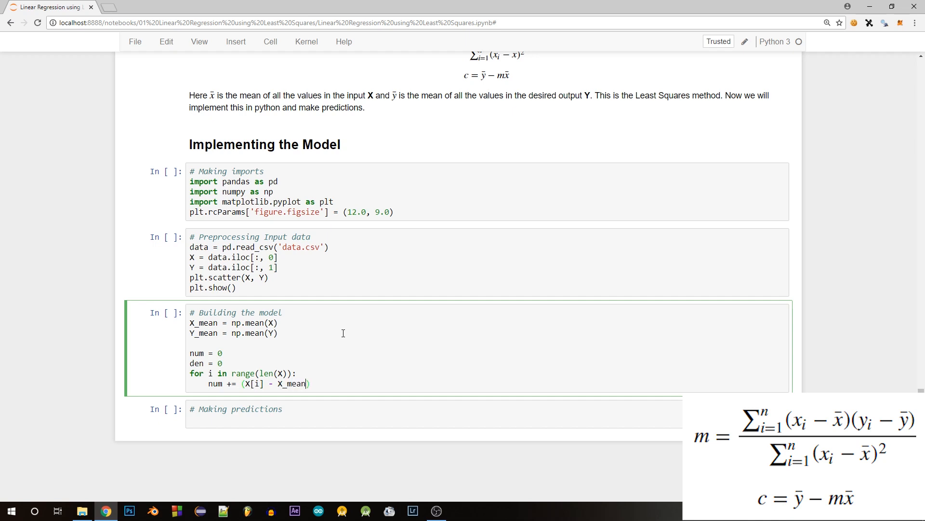
pyautogui.write('*')
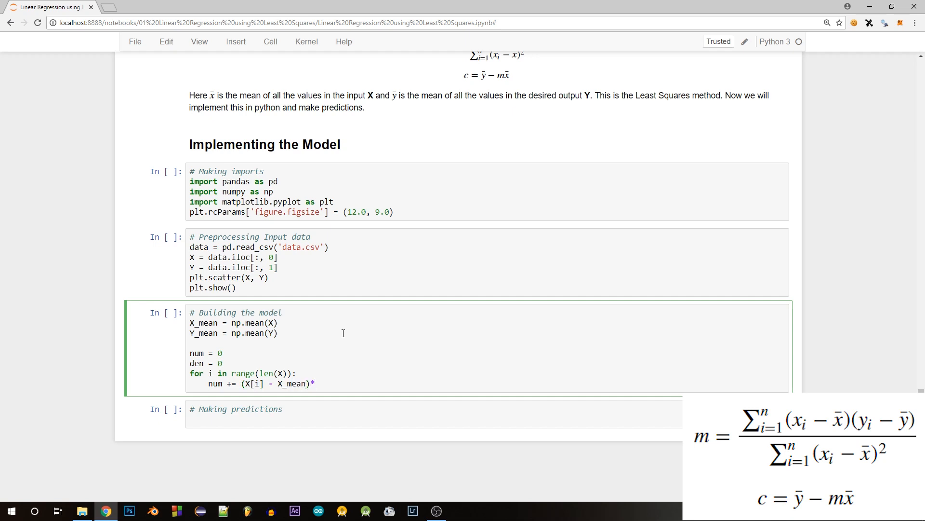
pyautogui.write('()')
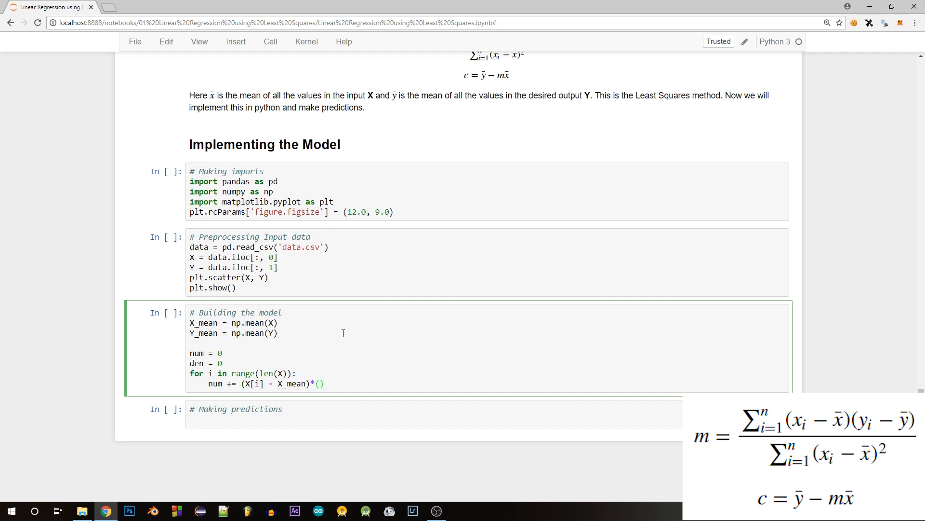
pyautogui.write('Y[i]')
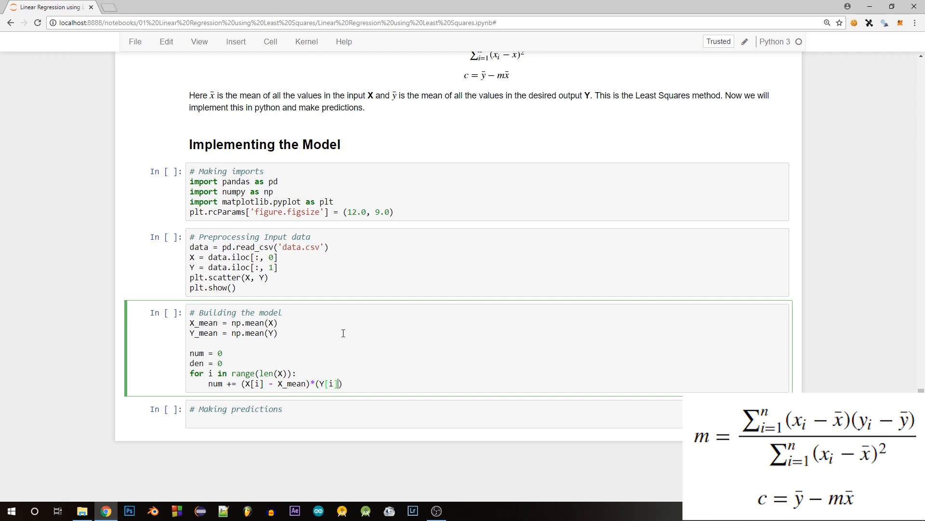
pyautogui.write('-')
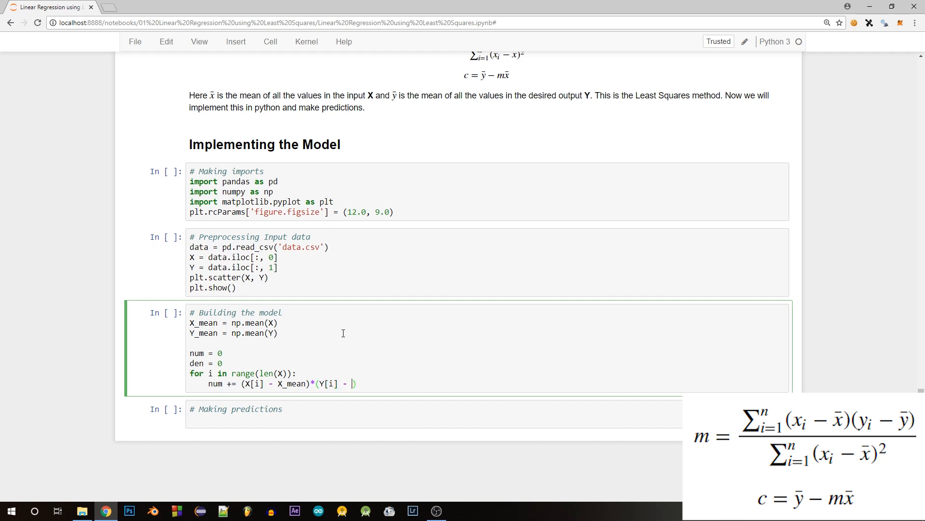
pyautogui.write('Y_mean)')
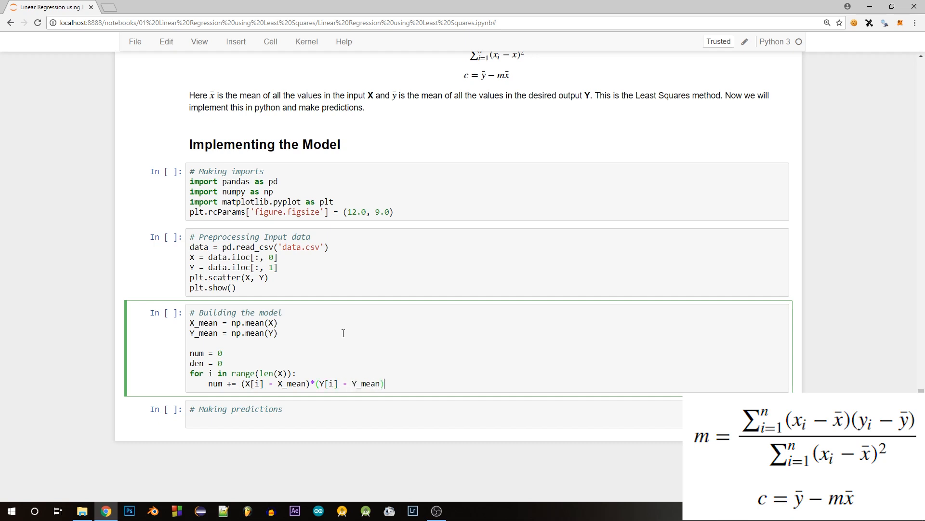
pyautogui.press('enter')
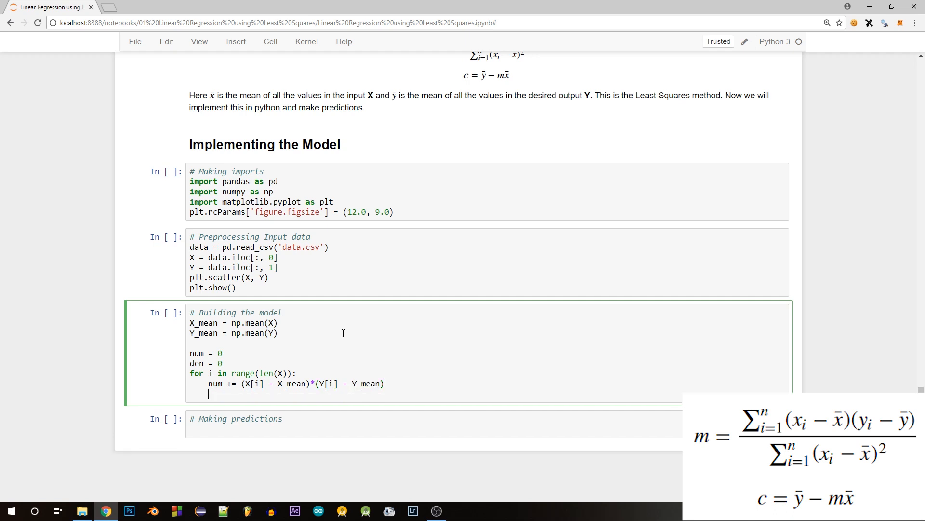
pyautogui.write('den')
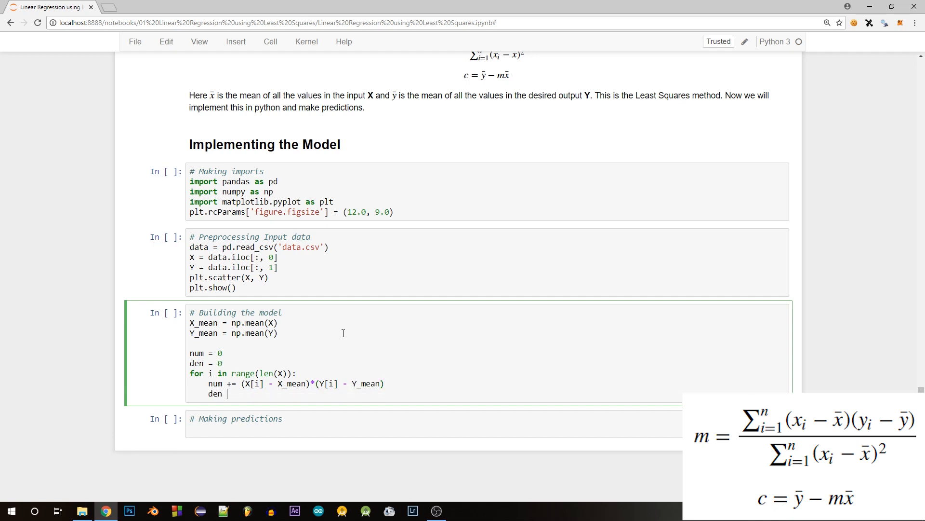
pyautogui.write('+= (X[i] - X_mean)')
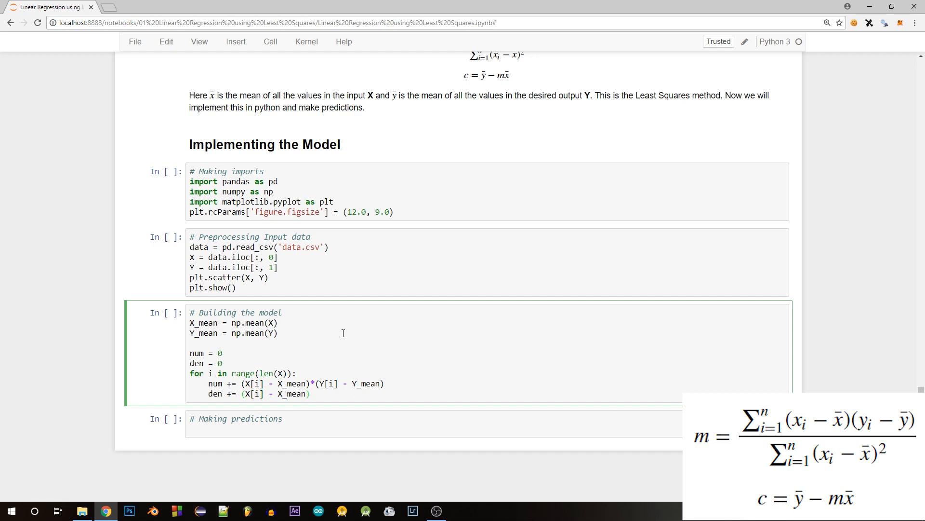
pyautogui.write('**2')
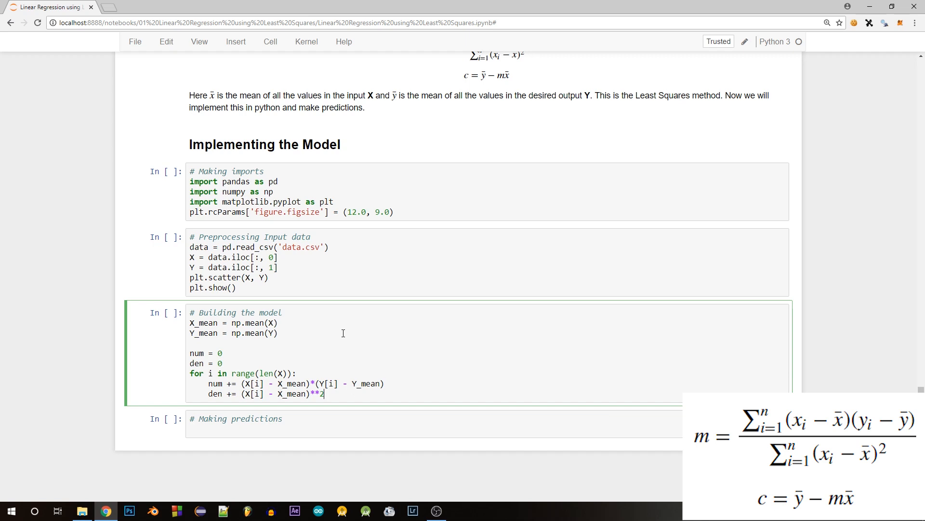
# Compute m = num/den and c = Y_mean - m*X_mean, print them and run to get about 1.287 and 9.909.
pyautogui.press('enter')
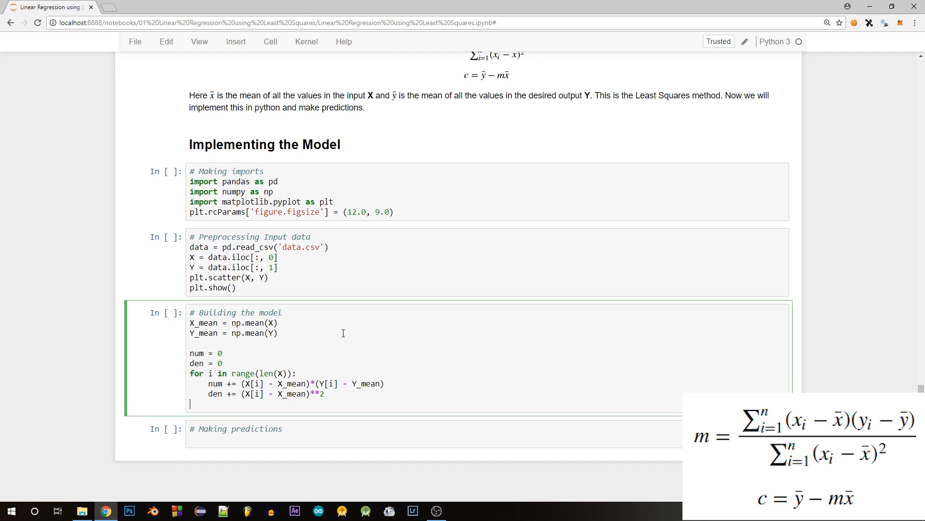
pyautogui.write('m =')
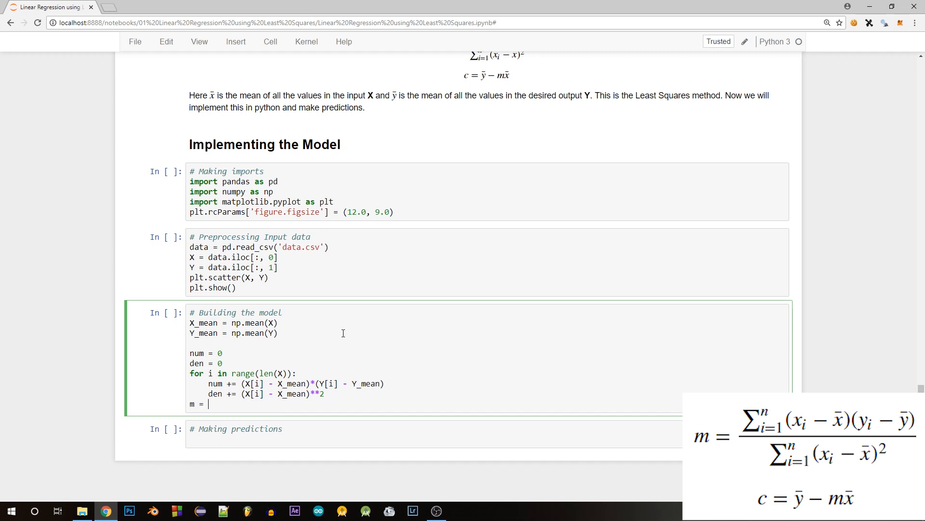
pyautogui.write('num / den')
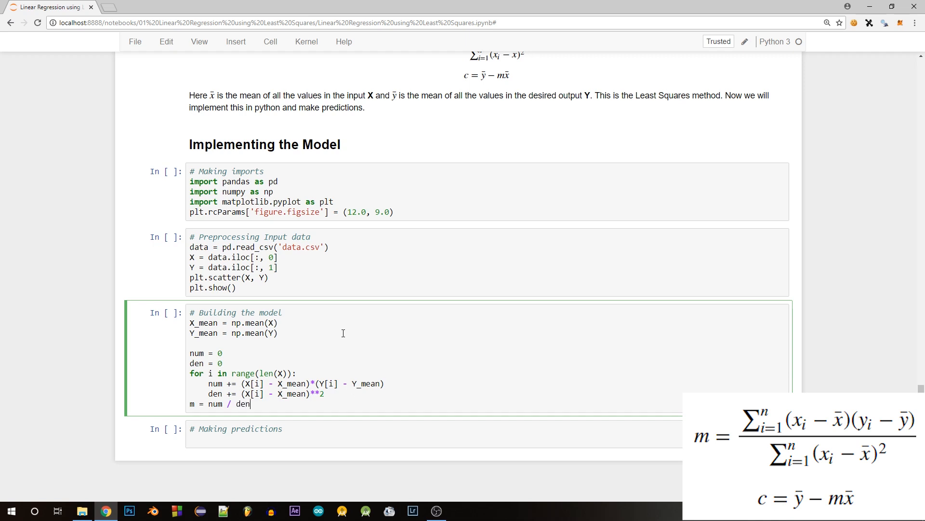
pyautogui.write('c = Y_')
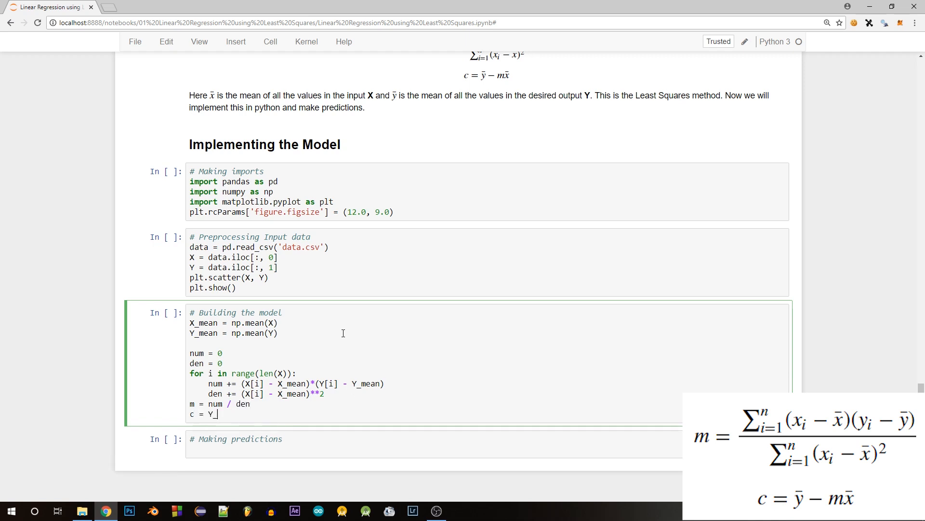
pyautogui.write('_mean - m*')
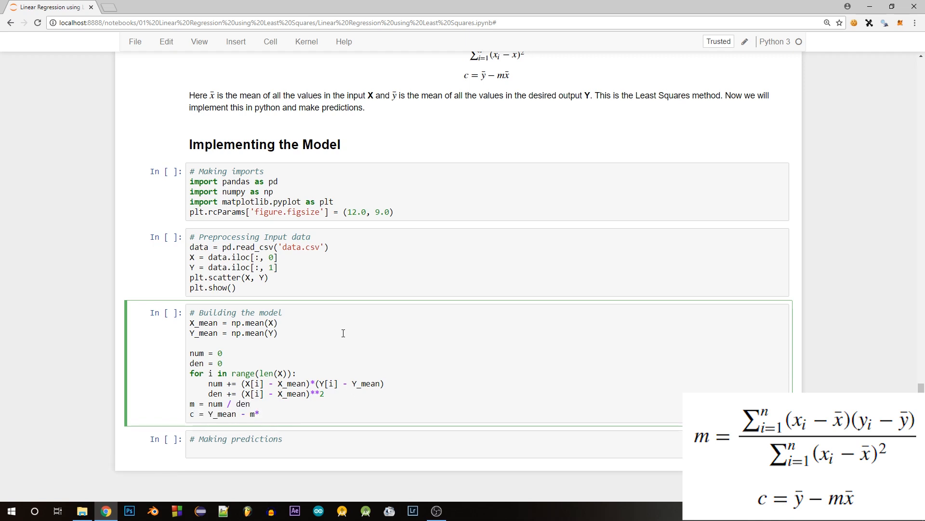
pyautogui.write('X_mean')
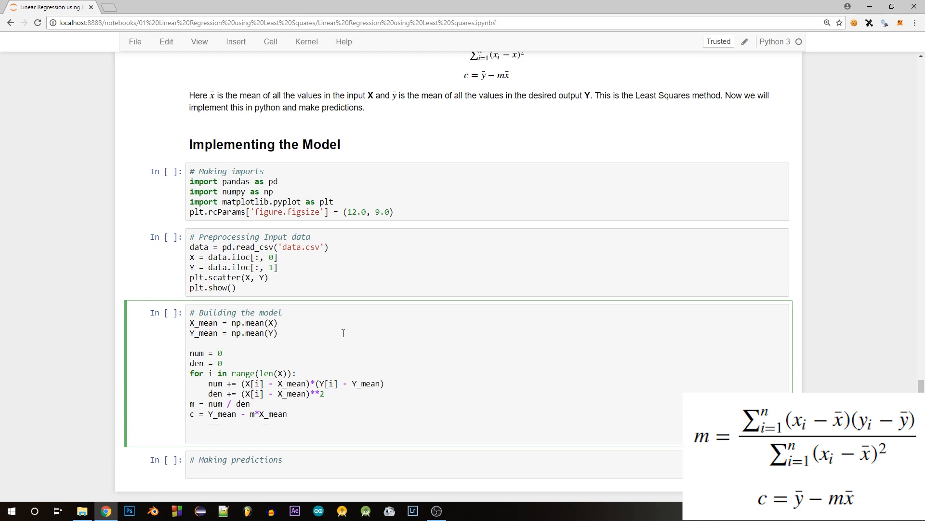
pyautogui.write('print (m, c)')
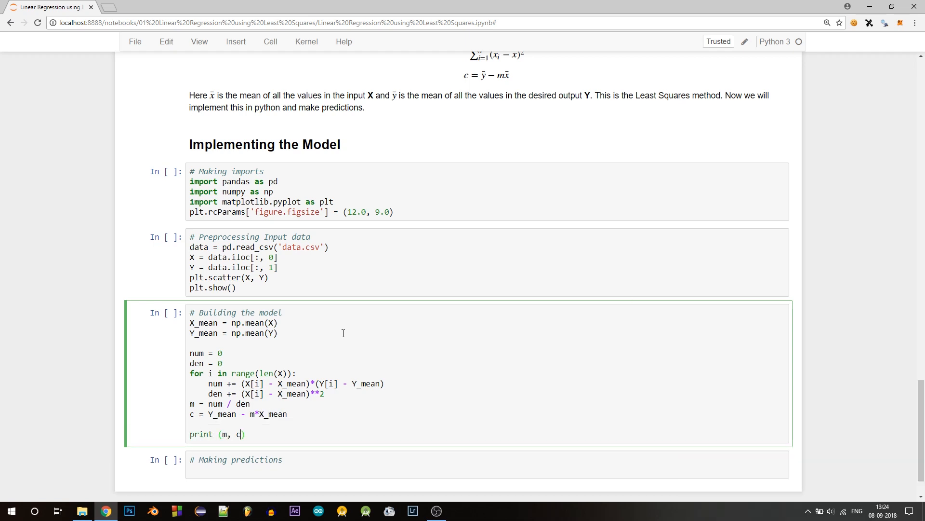
pyautogui.press('shift+enter')
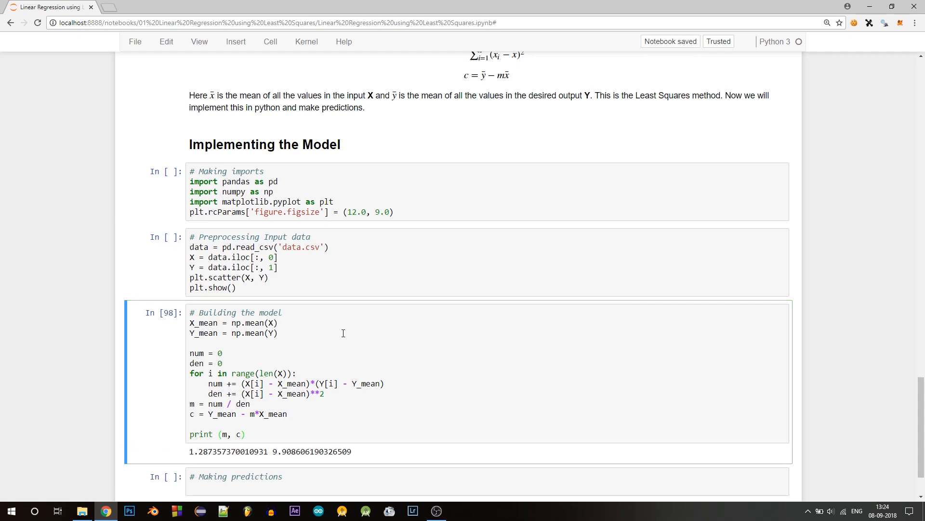
pyautogui.scroll(-3)
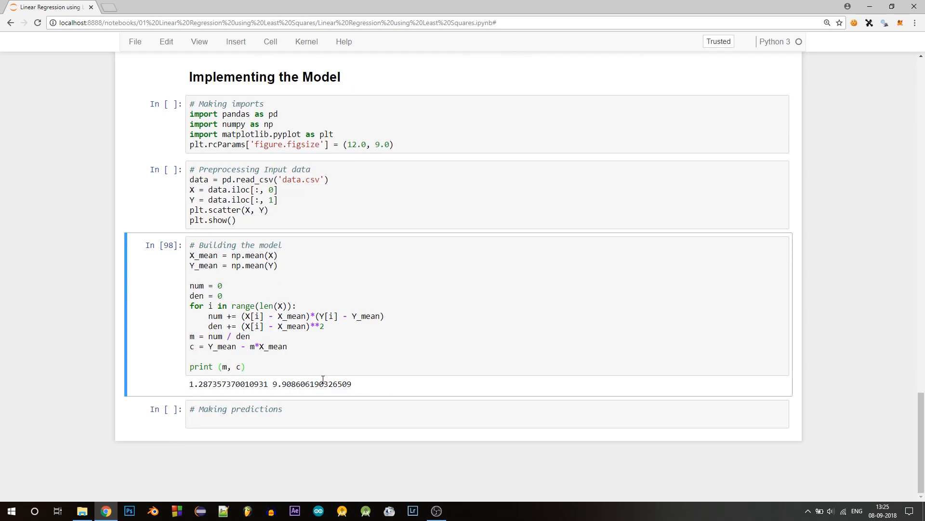
pyautogui.moveTo(684, 352)
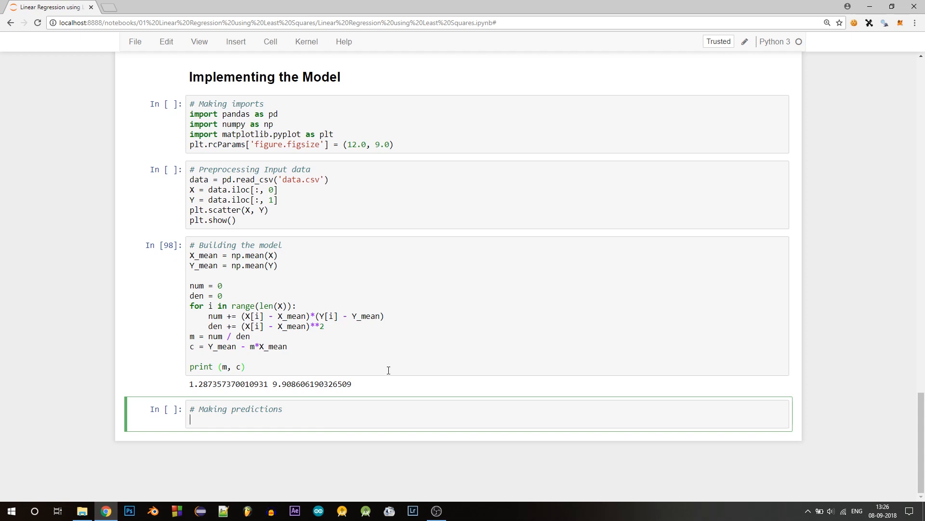
# Write Y_pred = m*X + c in the Making predictions cell.
pyautogui.write('Y_m')
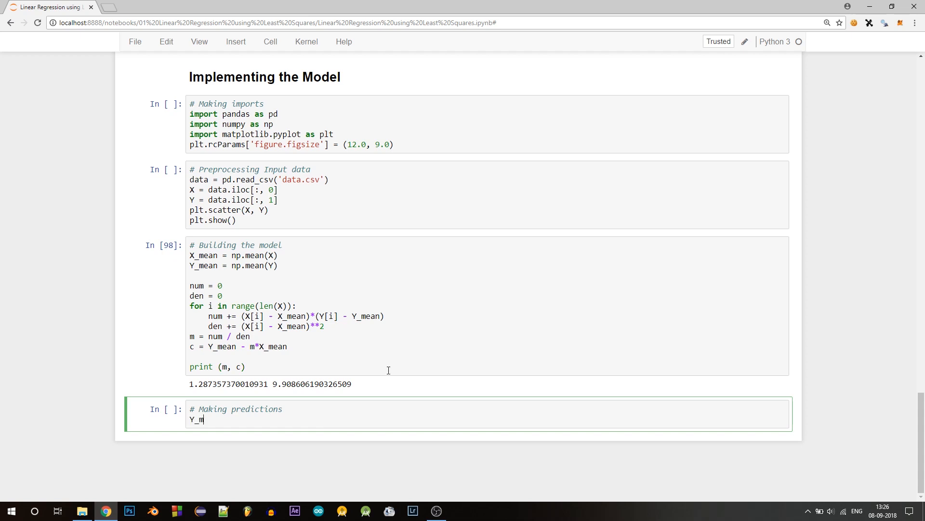
pyautogui.write('red =')
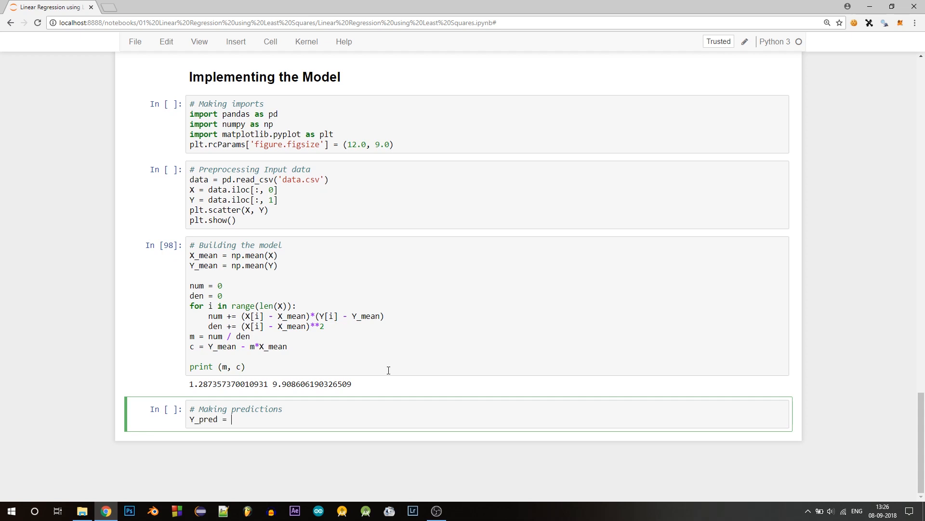
pyautogui.write('m*')
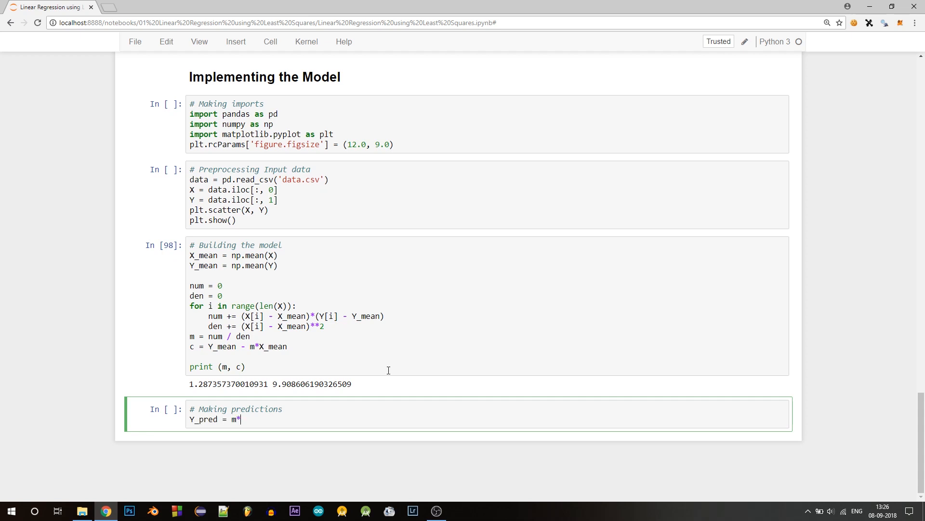
pyautogui.write('X +')
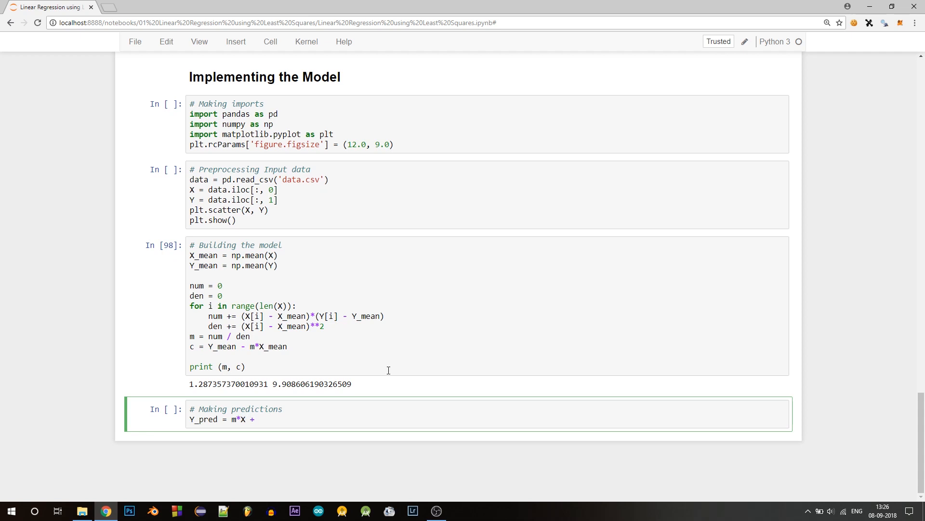
pyautogui.write('c')
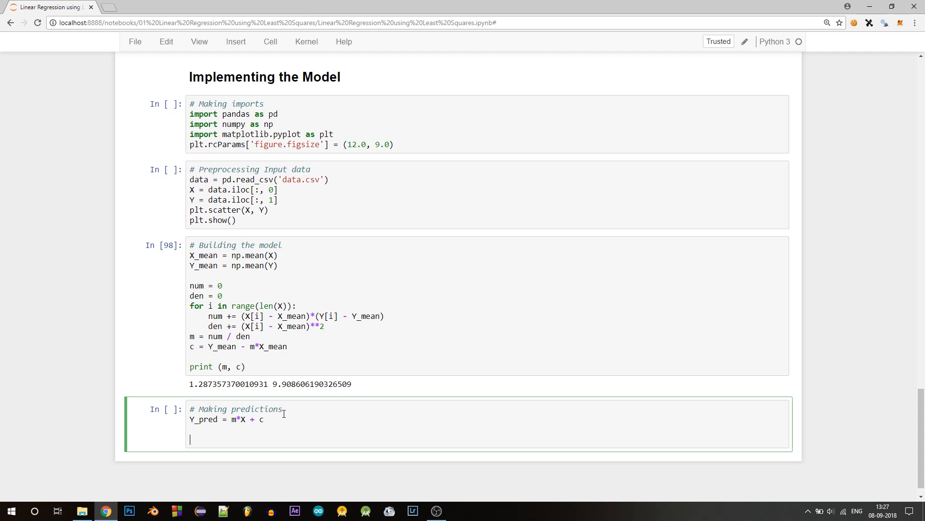
# Scatter the actual (X, Y) points and the predicted (X, Y_pred) points in red, then plt.show().
pyautogui.write('plt.scatter(X, Y) # actual')
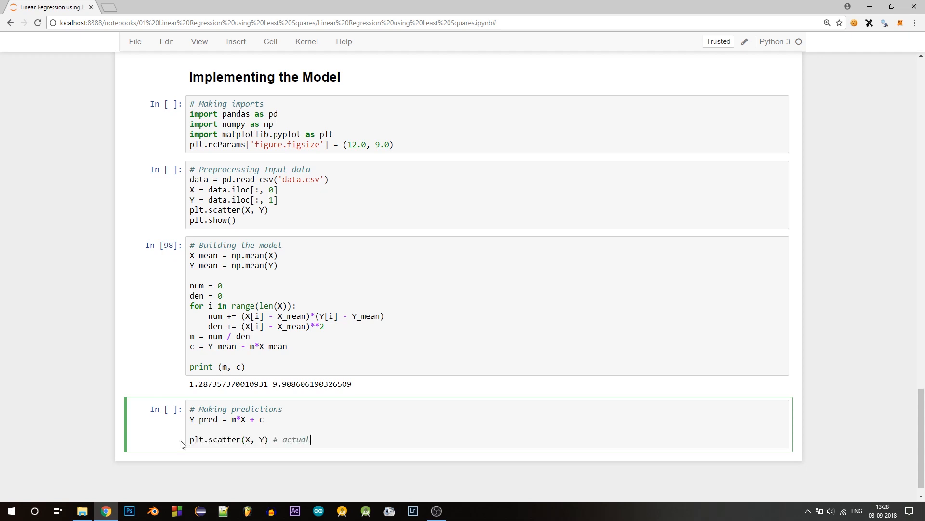
pyautogui.write('plt.scatter(X, Y)')
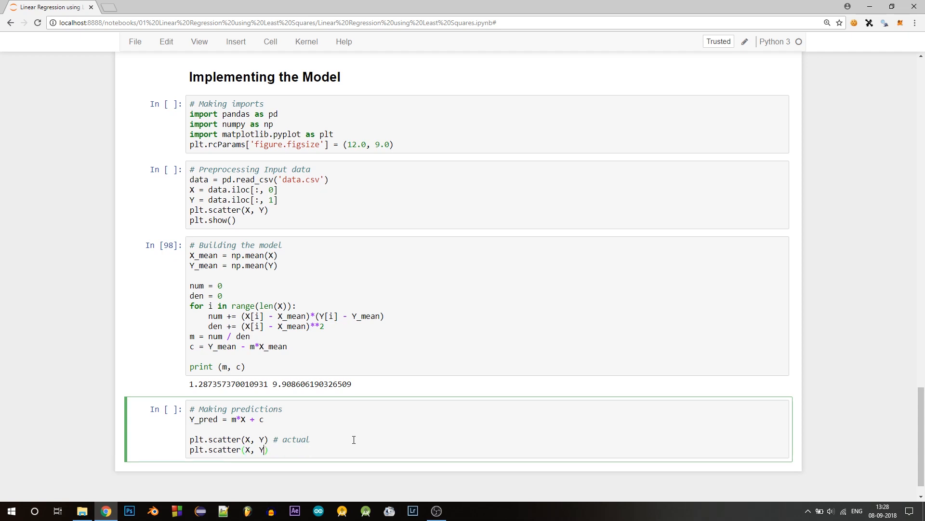
pyautogui.write("_pred, color='red') # predicted")
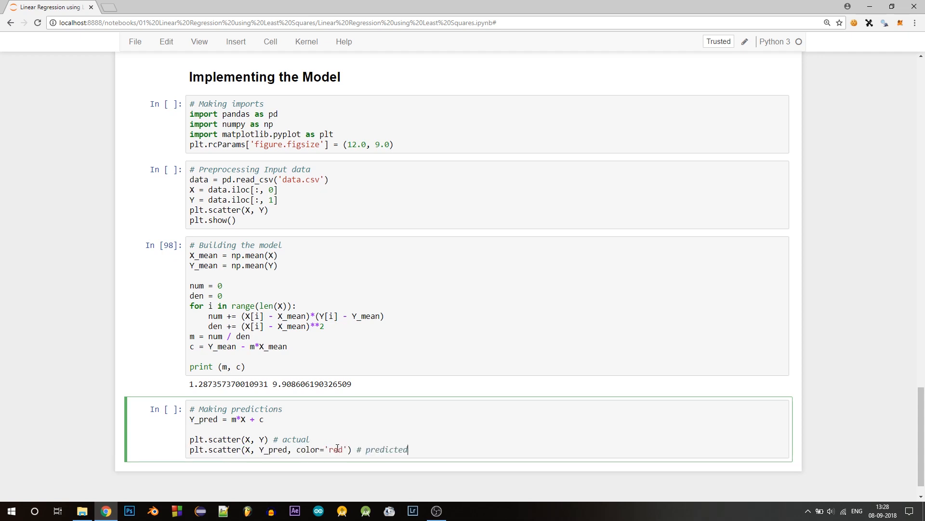
pyautogui.write('plt.show()')
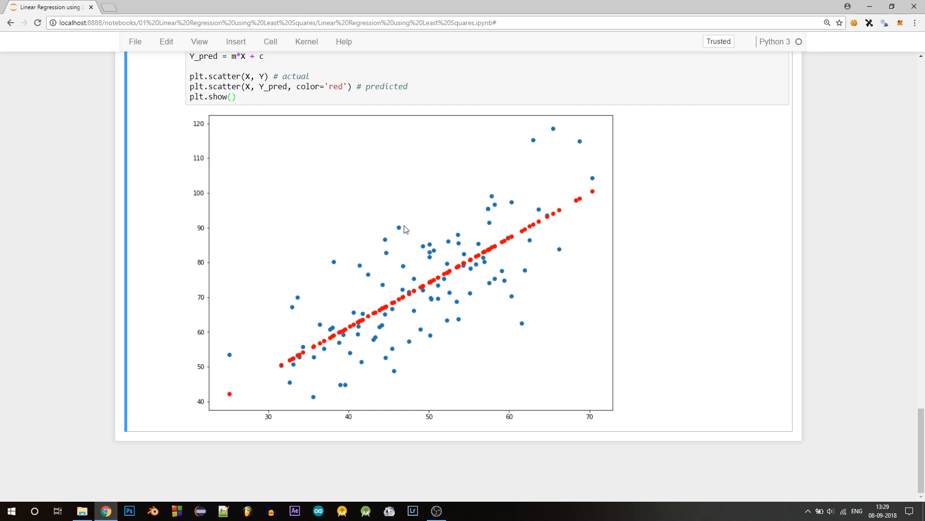
pyautogui.moveTo(360, 343)
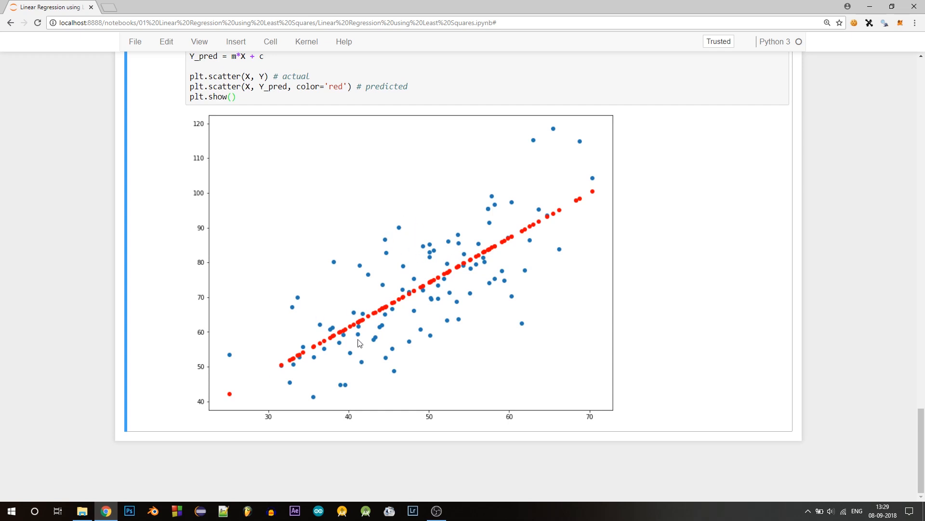
pyautogui.moveTo(397, 308)
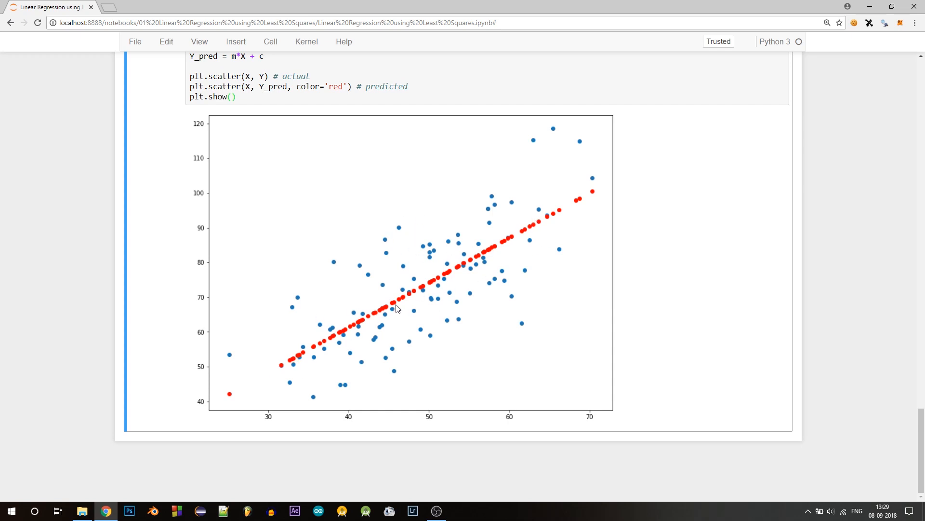
pyautogui.moveTo(507, 294)
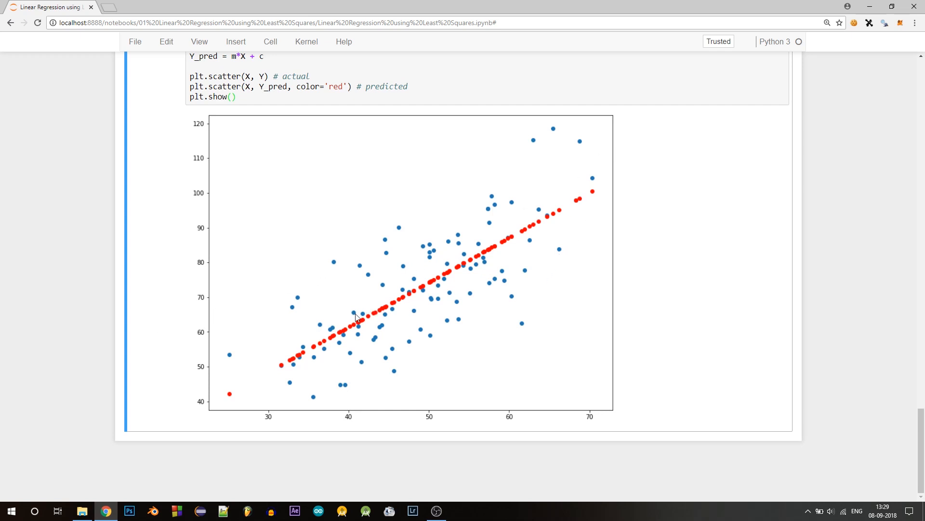
pyautogui.moveTo(220, 452)
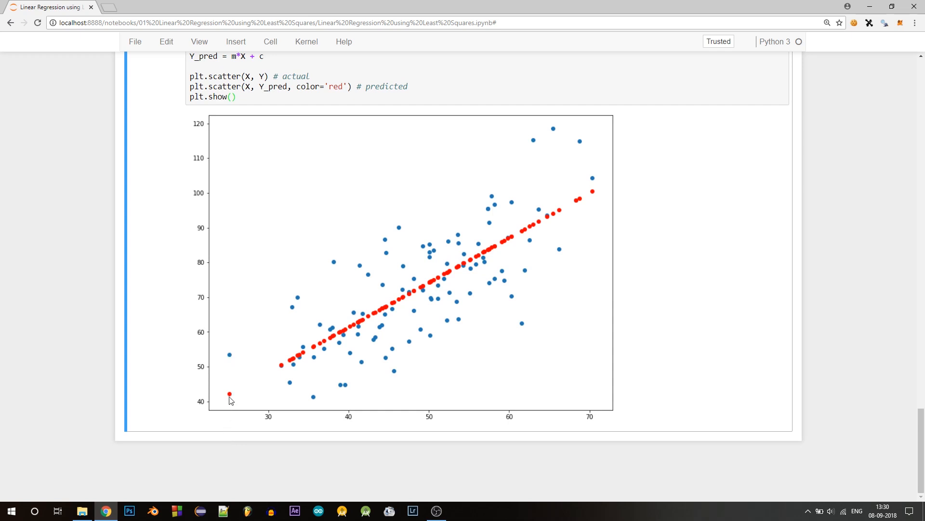
pyautogui.moveTo(300, 353)
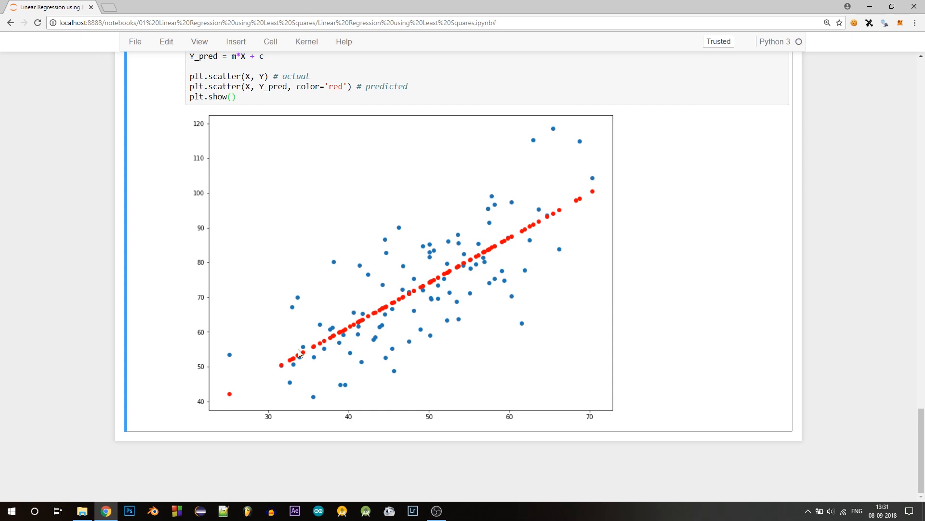
pyautogui.moveTo(363, 307)
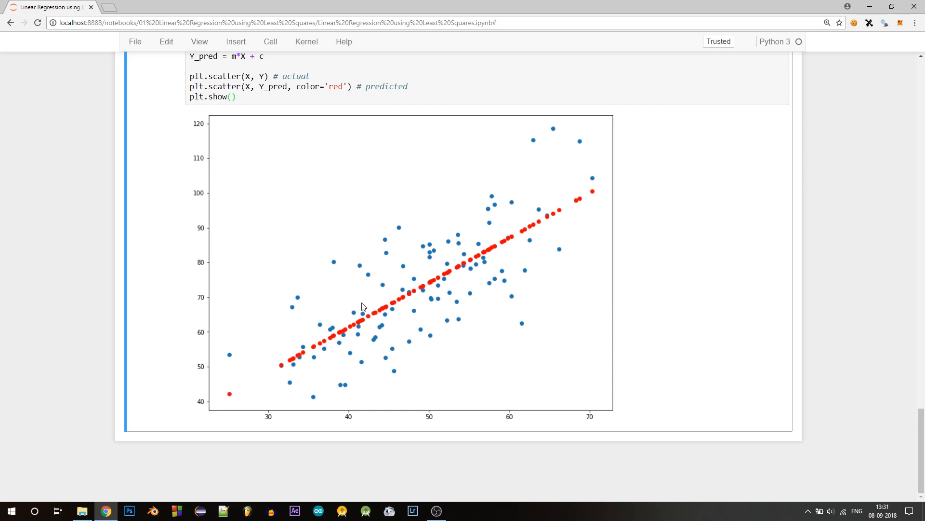
pyautogui.moveTo(276, 370)
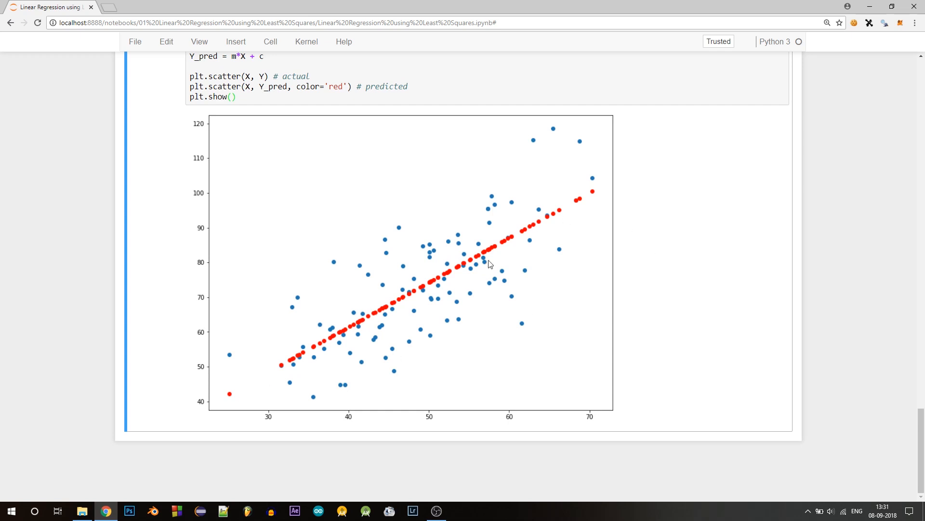
pyautogui.moveTo(510, 307)
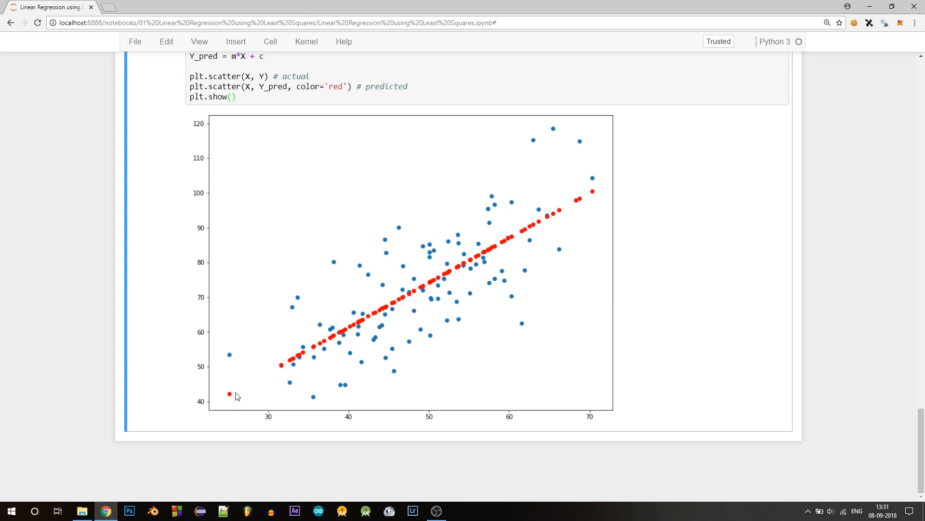
pyautogui.moveTo(228, 401)
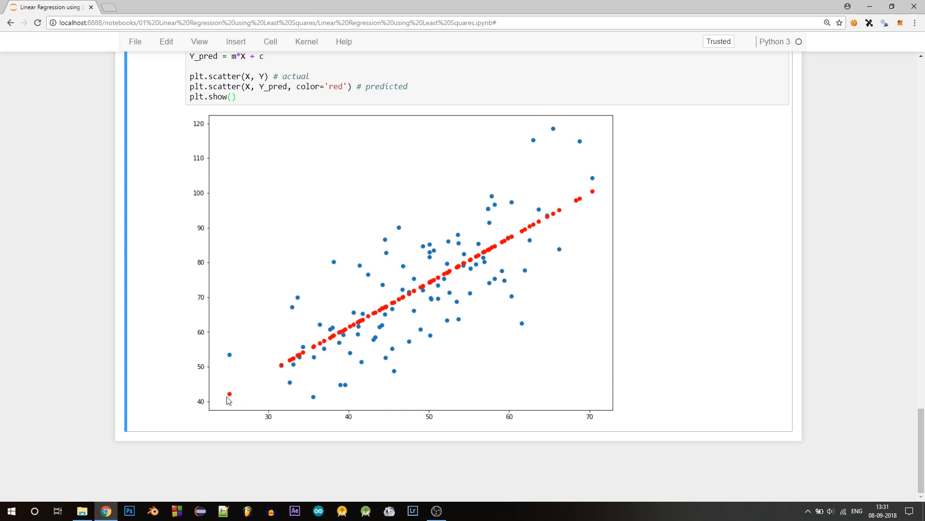
pyautogui.moveTo(278, 358)
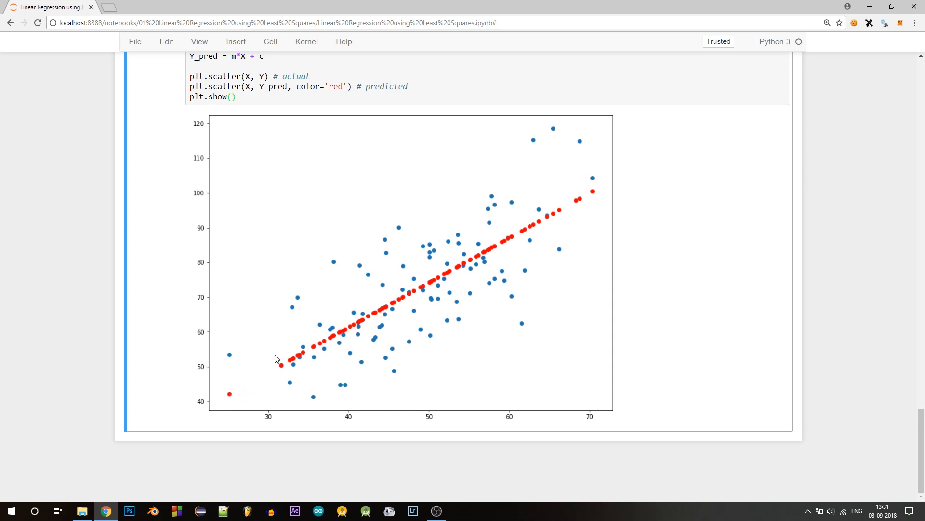
pyautogui.moveTo(438, 218)
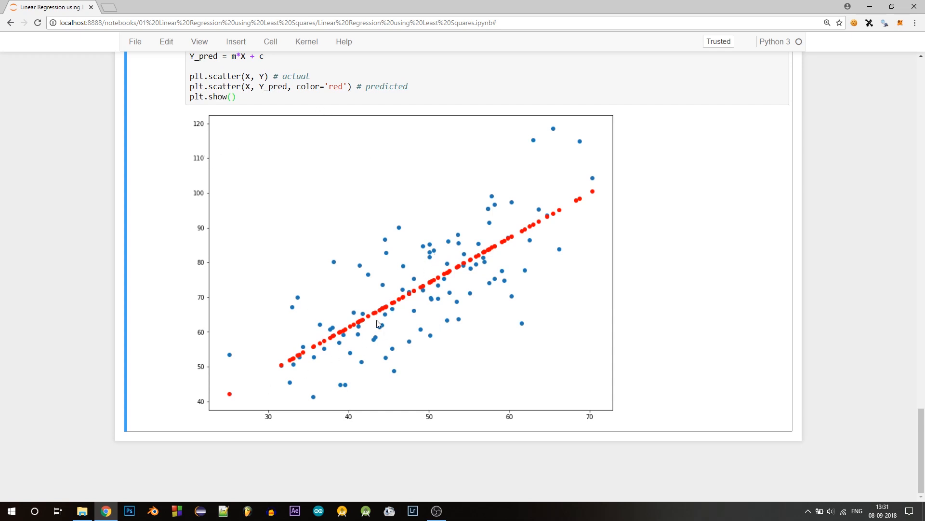
pyautogui.moveTo(471, 371)
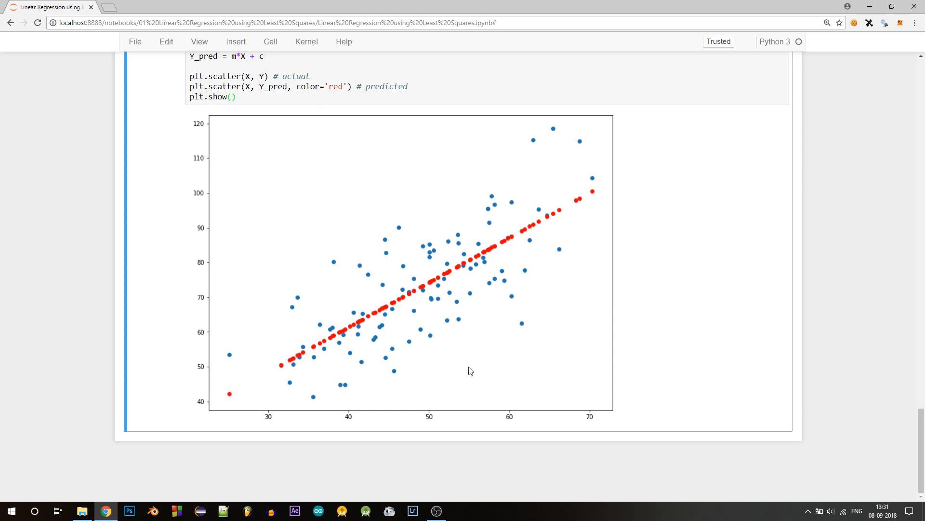
pyautogui.moveTo(555, 261)
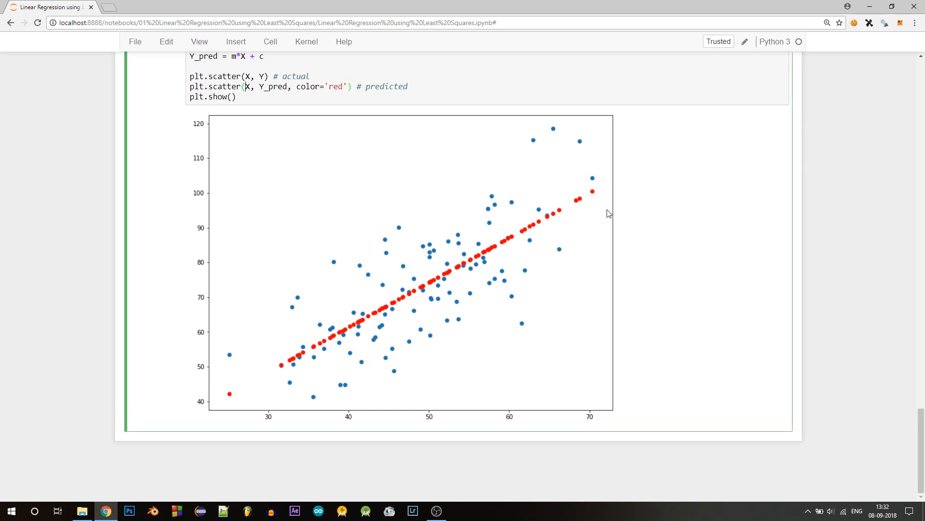
pyautogui.moveTo(601, 197)
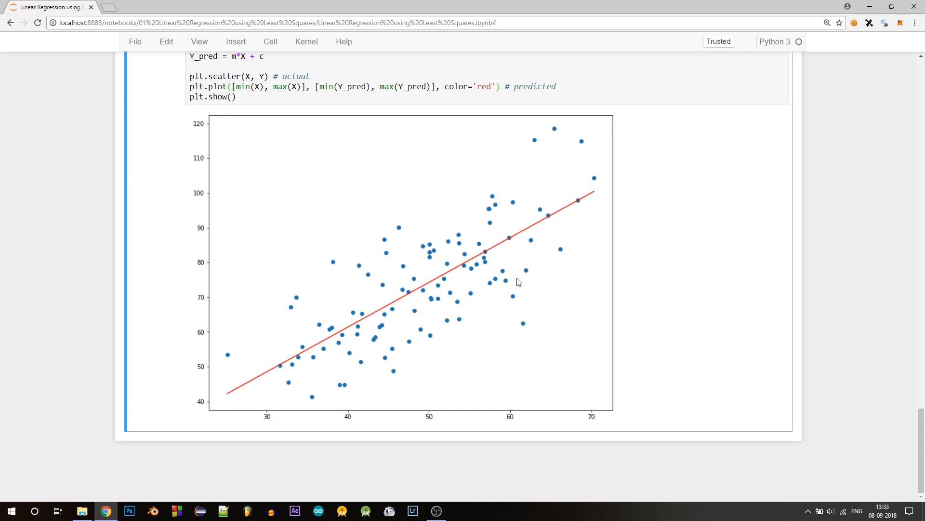
pyautogui.moveTo(318, 352)
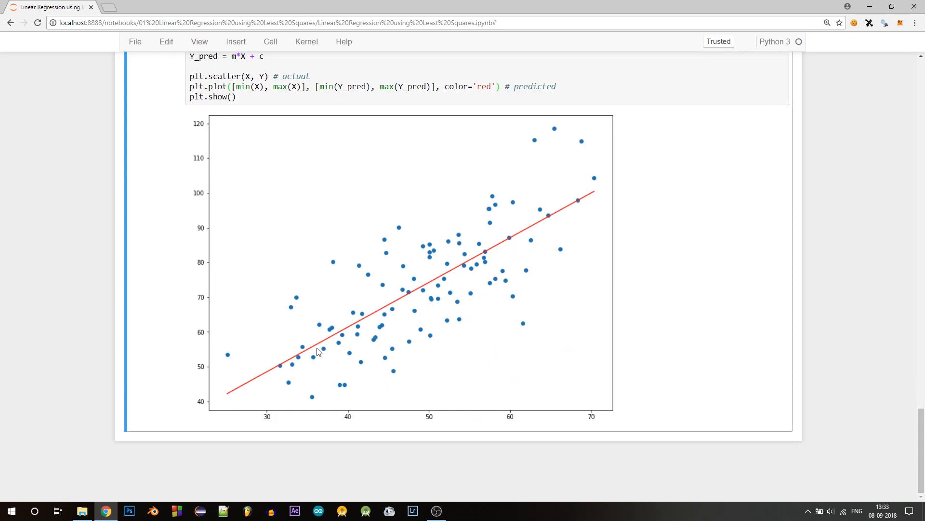
pyautogui.moveTo(518, 250)
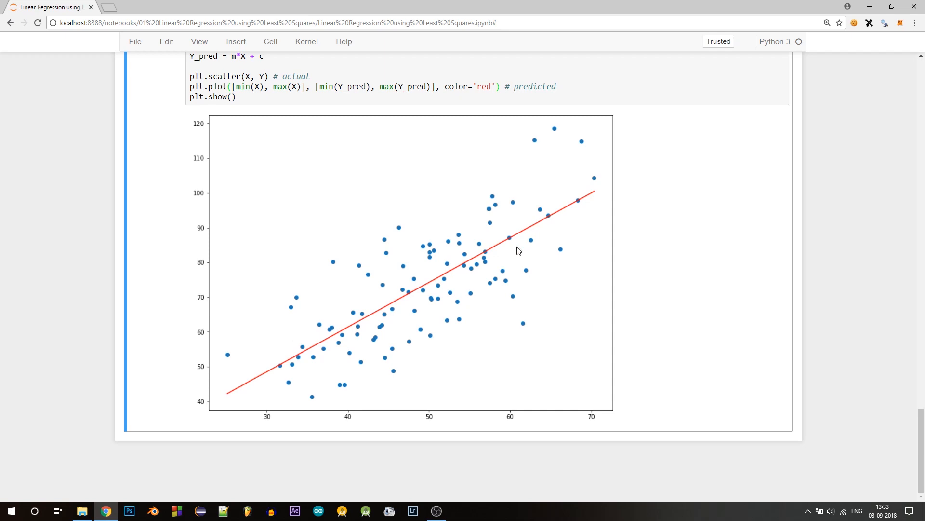
# Scroll up to review the prediction cell now plotting a single red regression line over the data.
pyautogui.scroll(3)
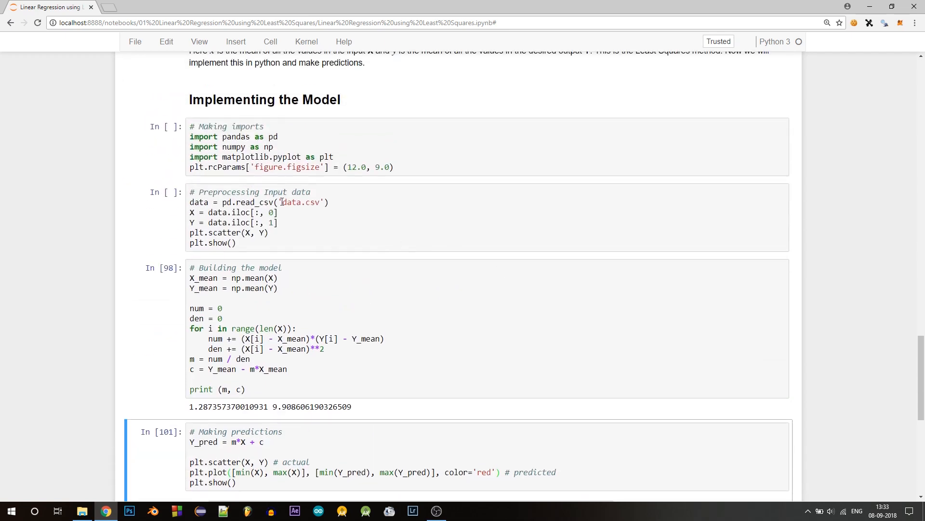
pyautogui.moveTo(337, 210)
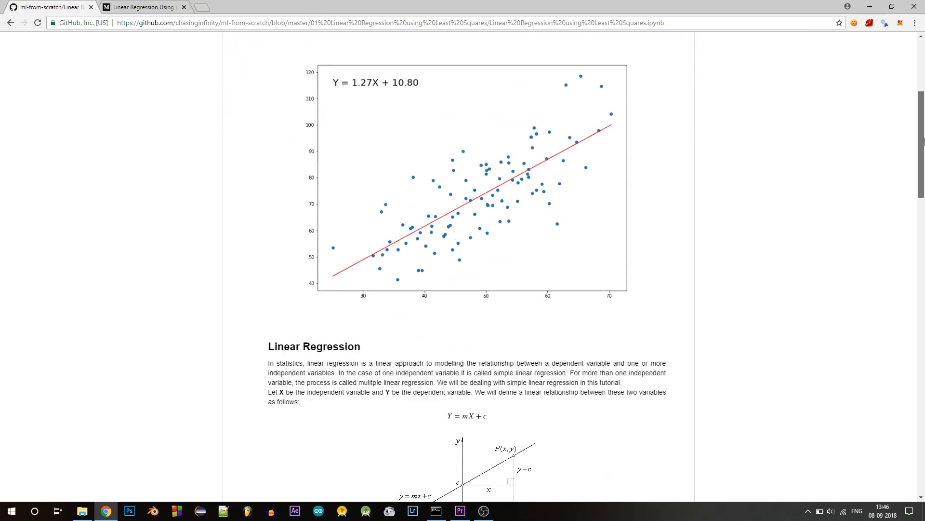
# Scroll the GitHub-rendered notebook down to the Making predictions cell and its red line plot.
pyautogui.scroll(-3)
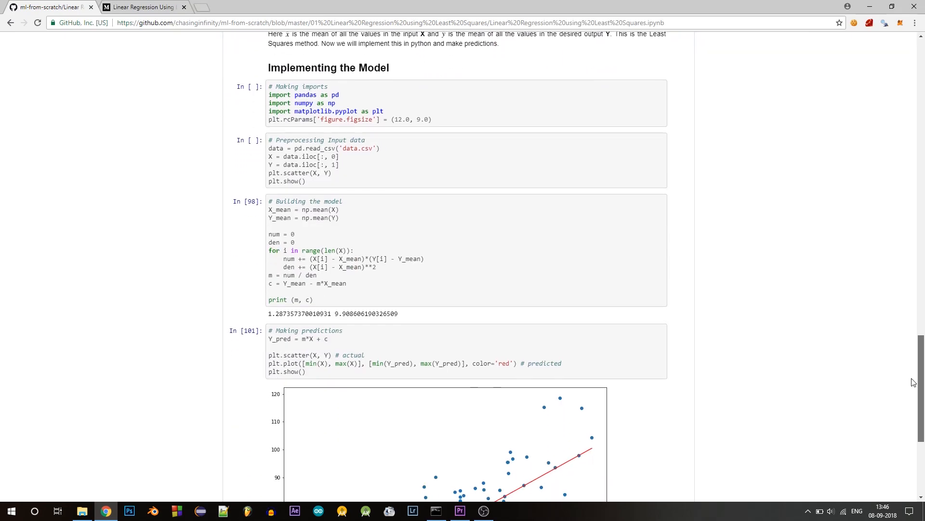
pyautogui.scroll(-3)
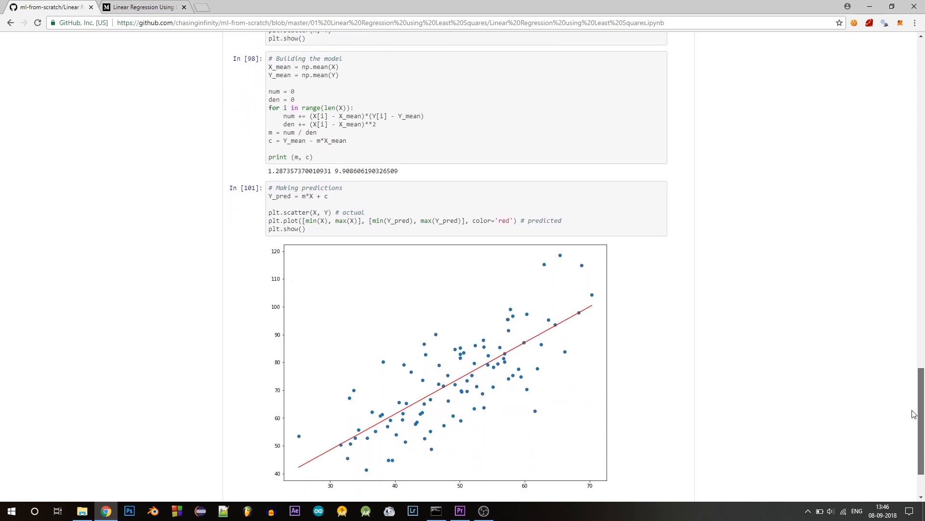
# Switch to the Medium Linear Regression Using Least Squares article and scroll to Implementing the Model.
pyautogui.click(142, 7)
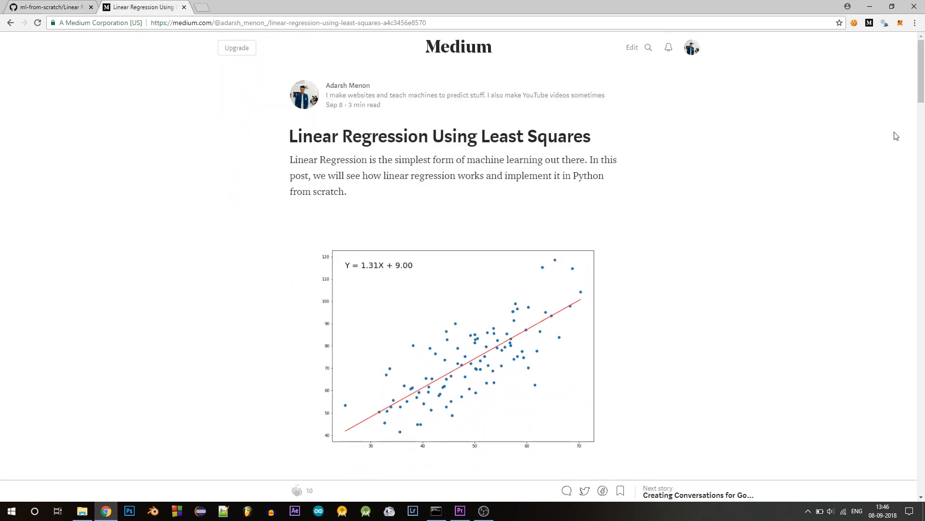
pyautogui.scroll(-3)
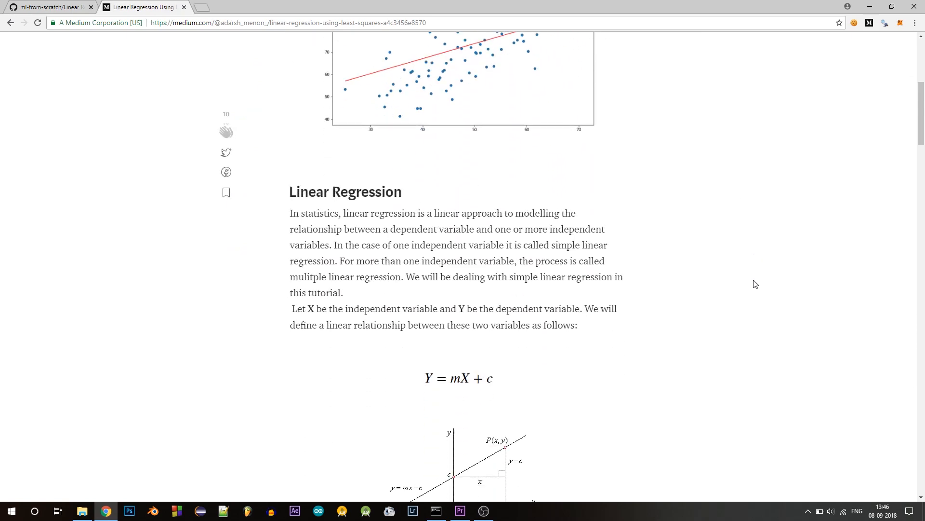
pyautogui.scroll(-3)
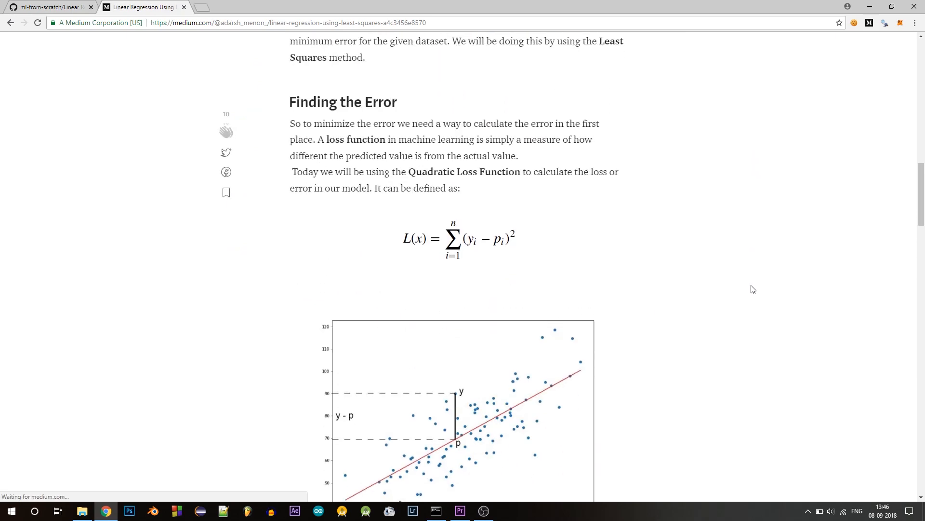
pyautogui.scroll(-3)
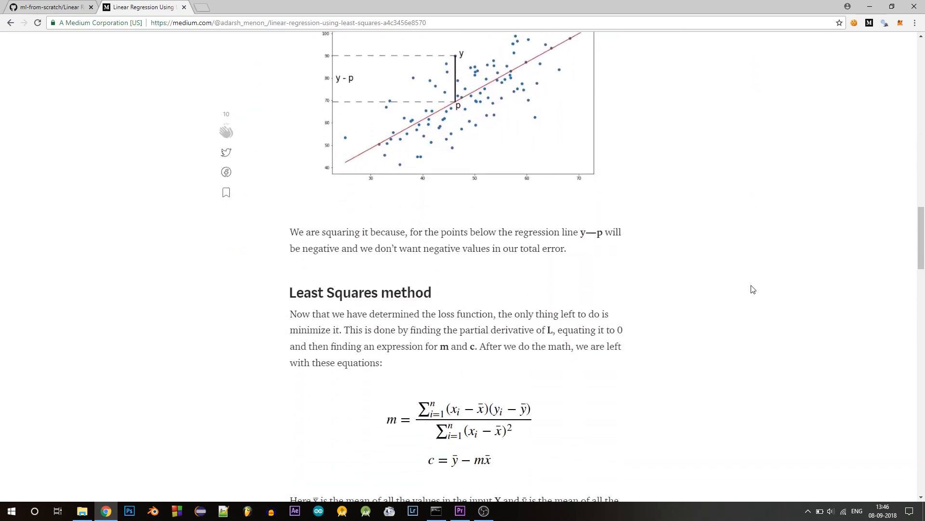
pyautogui.scroll(-3)
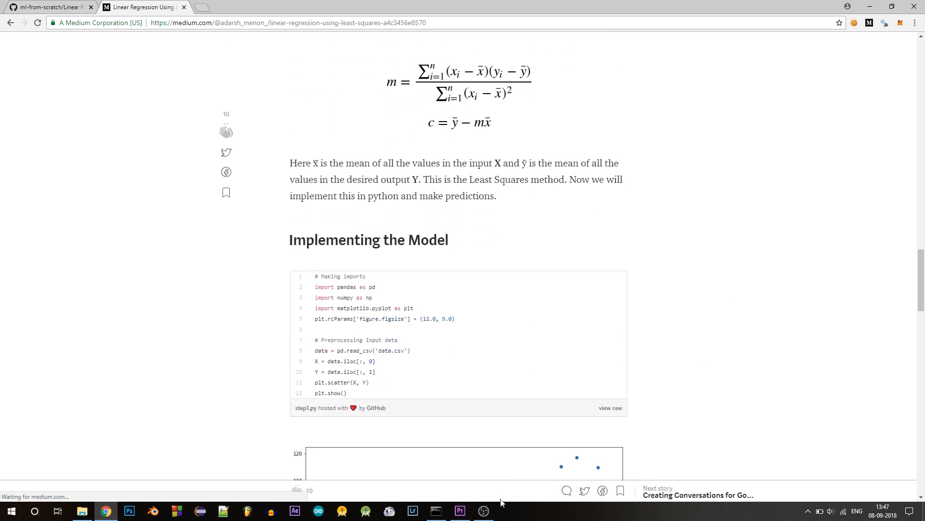